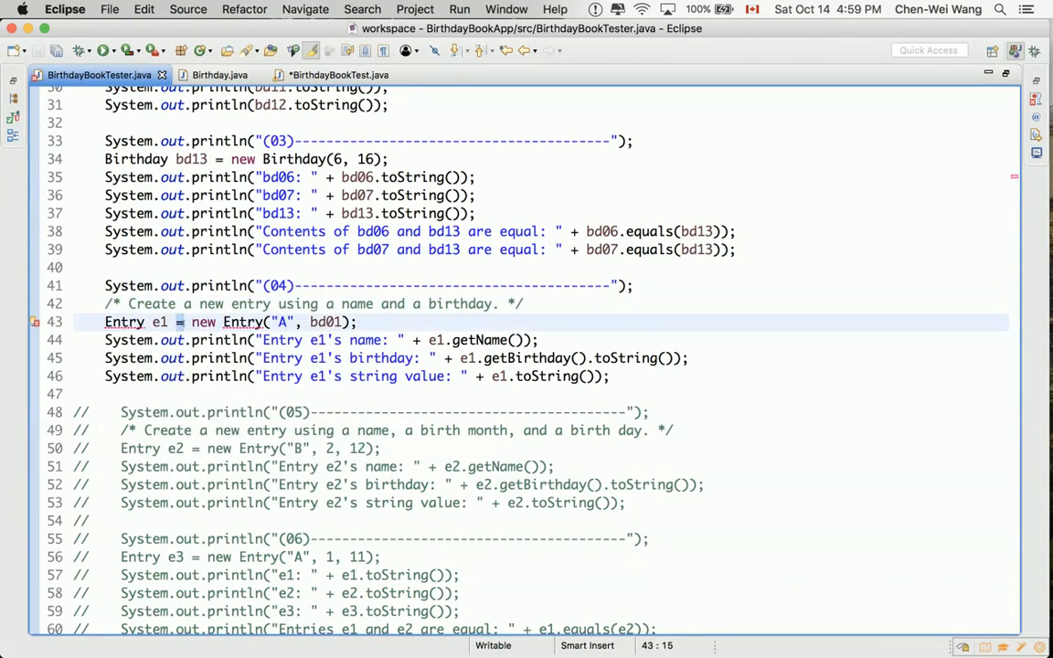
Browse the project's source folder and look through the existing code
{"action": "double_click", "coordinate": [124, 322]}
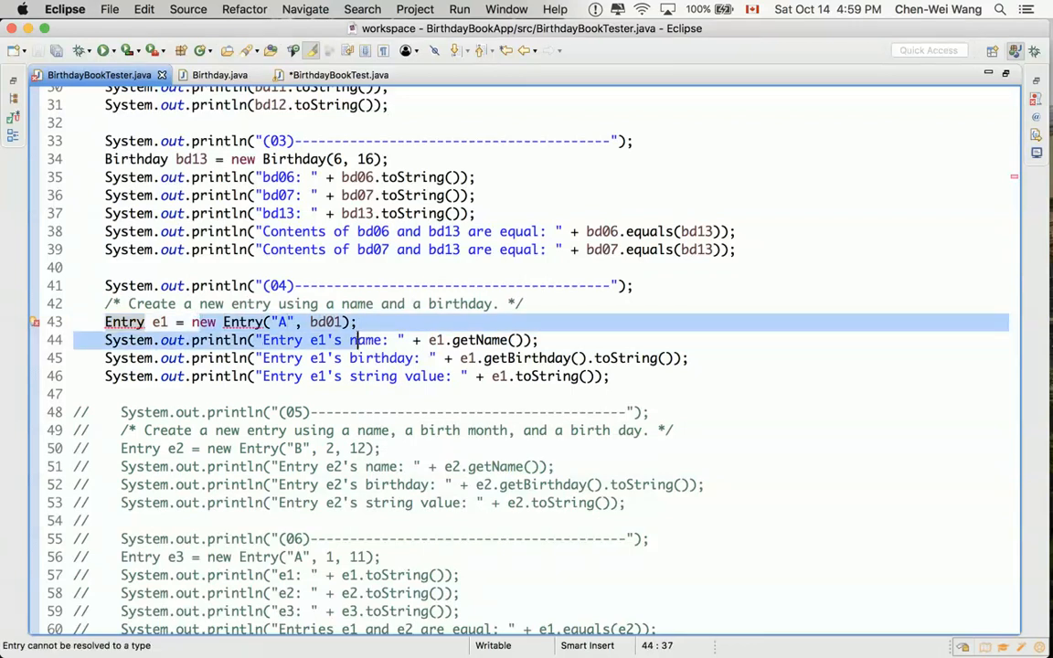
{"action": "left_click", "coordinate": [240, 322]}
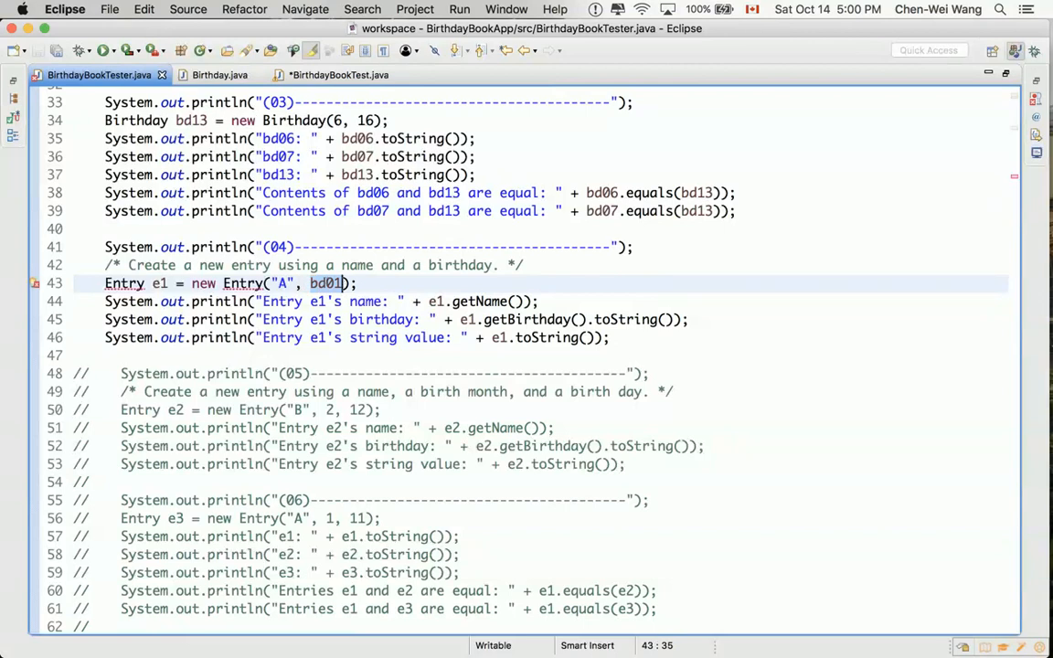
{"action": "mouse_move", "coordinate": [325, 283]}
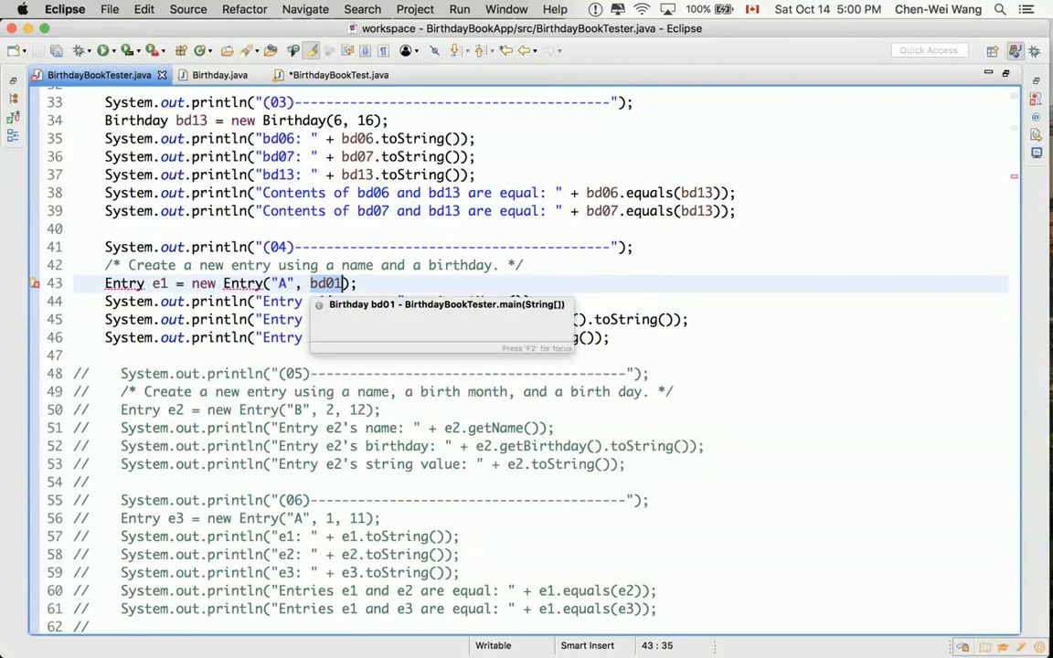
{"action": "scroll", "scroll_direction": "up", "scroll_amount": 3}
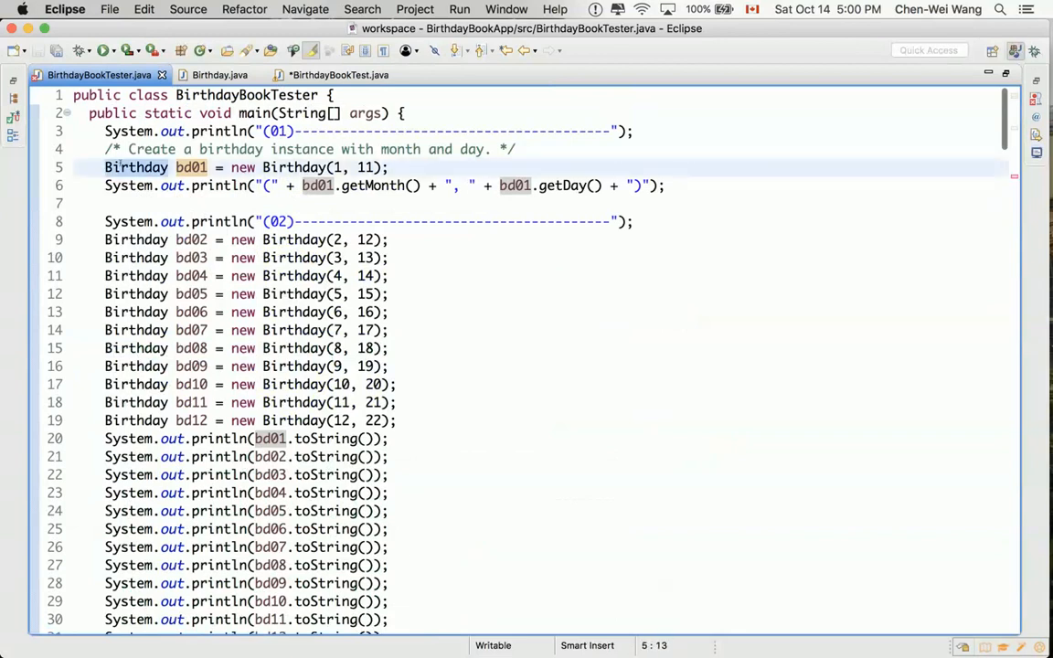
{"action": "scroll", "scroll_direction": "down", "scroll_amount": 3}
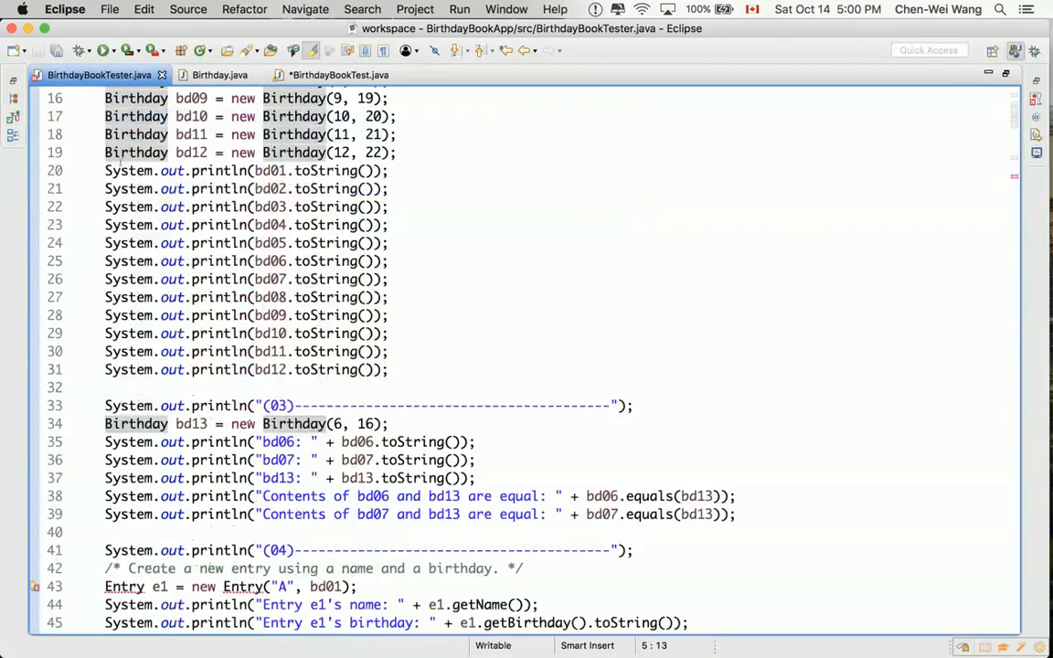
{"action": "scroll", "scroll_direction": "down", "scroll_amount": 3}
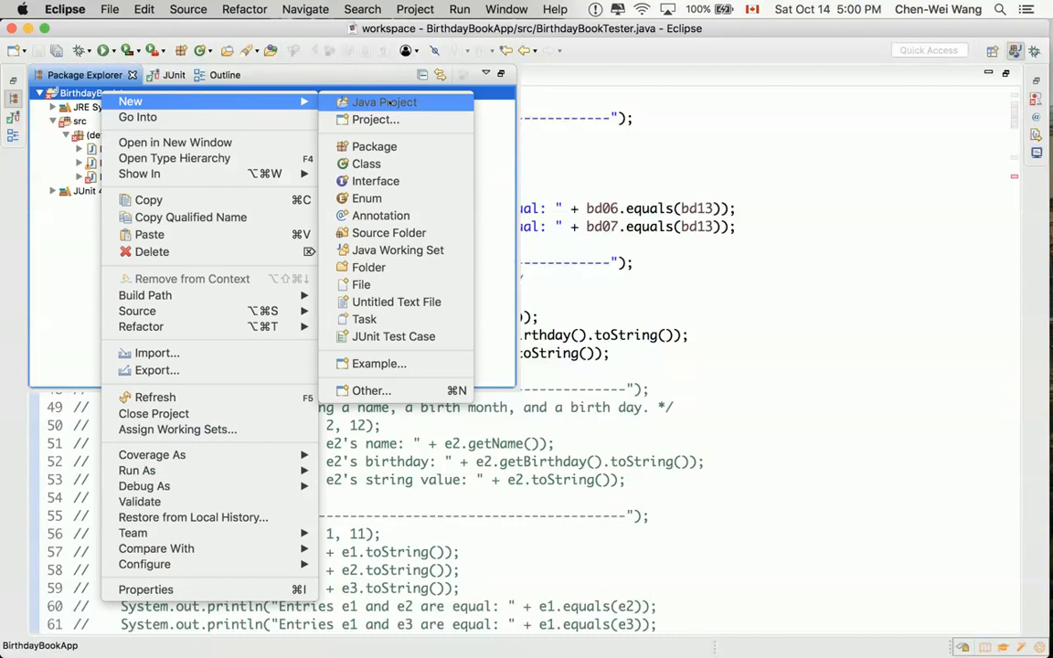
Create a new empty class named Entry, then show BirthdayBookTest.java
{"action": "left_click", "coordinate": [365, 164]}
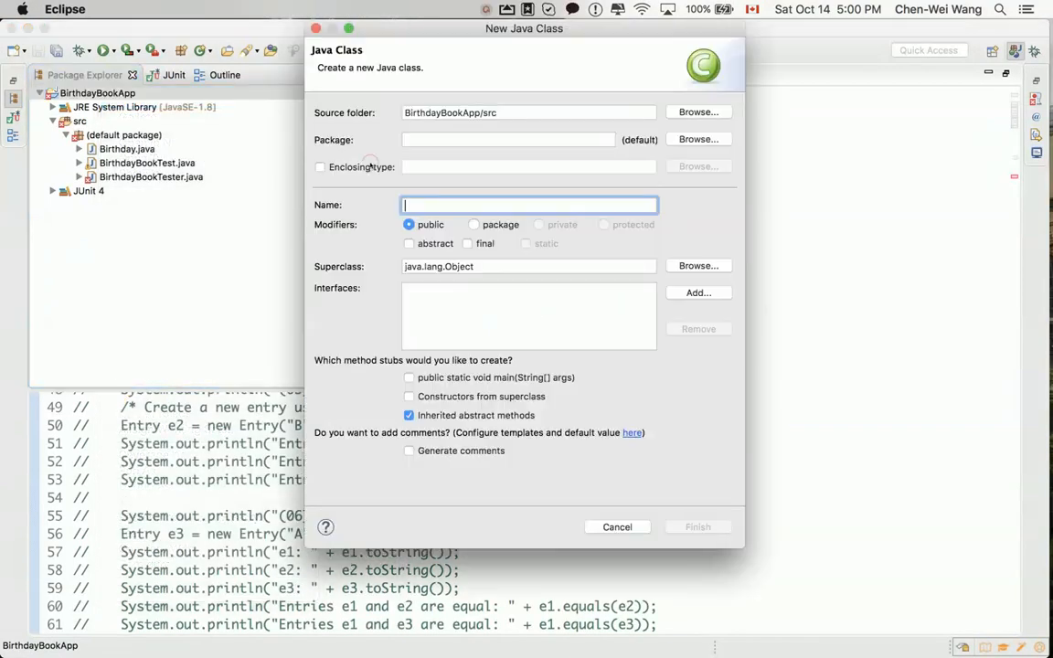
{"action": "type", "text": "Entry"}
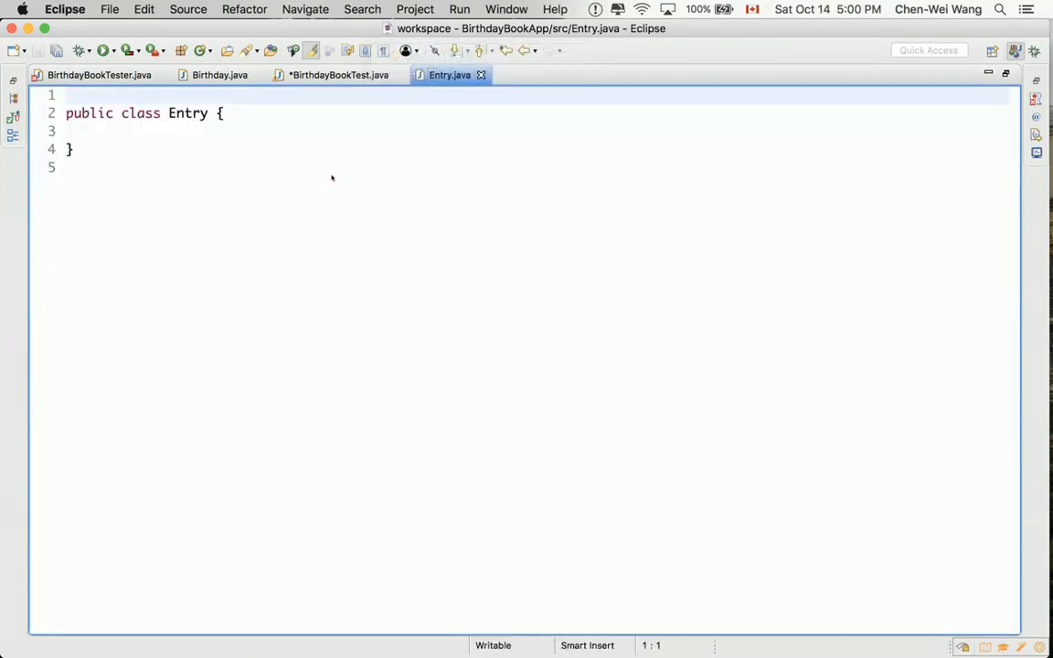
{"action": "left_click", "coordinate": [340, 73]}
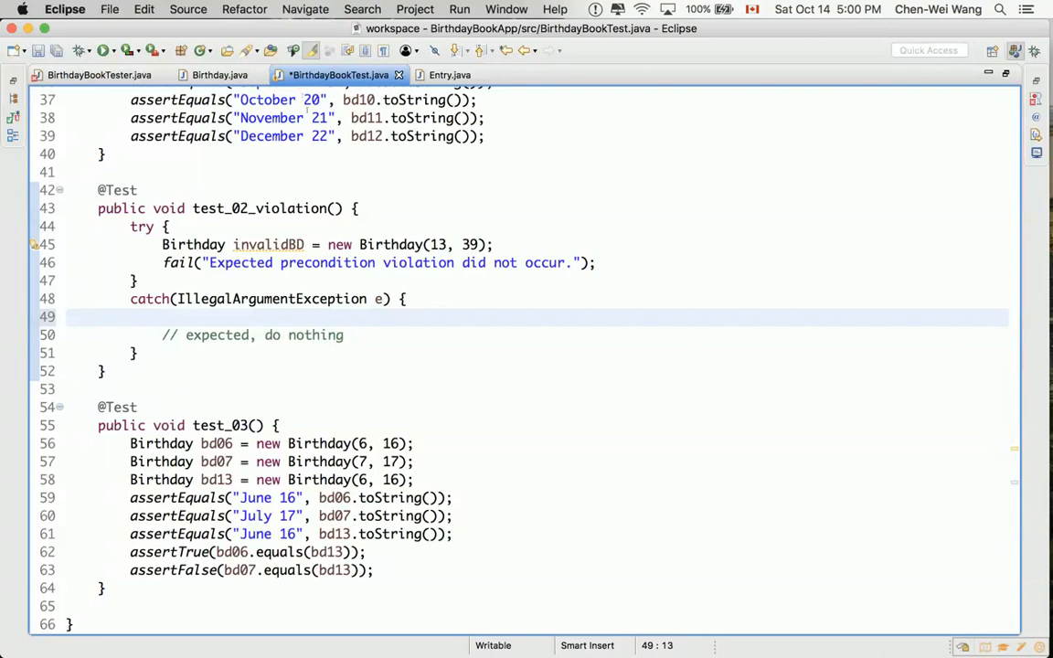
Save, return to BirthdayBookTester.java and scroll to section 04 where e1 is built from "A" and bd01
{"action": "key", "text": "cmd+s"}
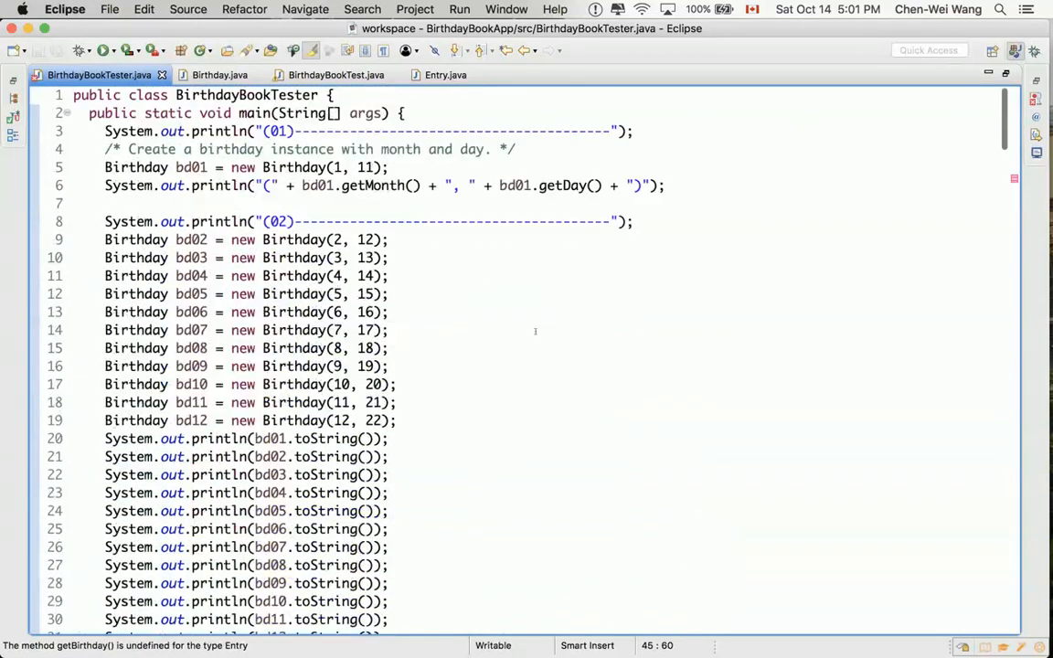
{"action": "left_click", "coordinate": [344, 168]}
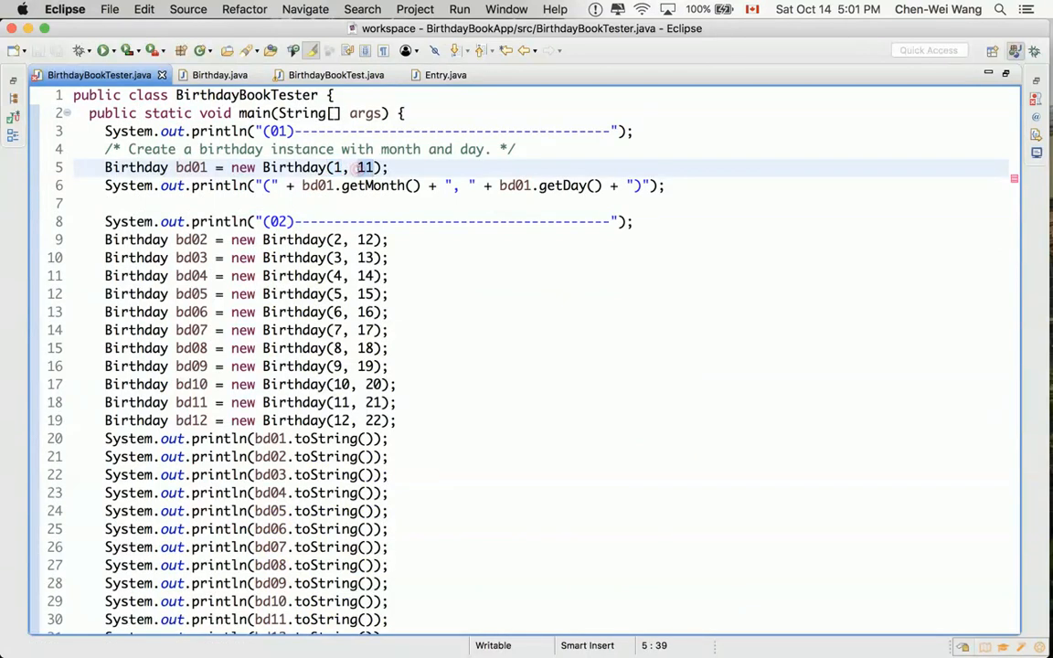
{"action": "scroll", "scroll_direction": "down", "scroll_amount": 3}
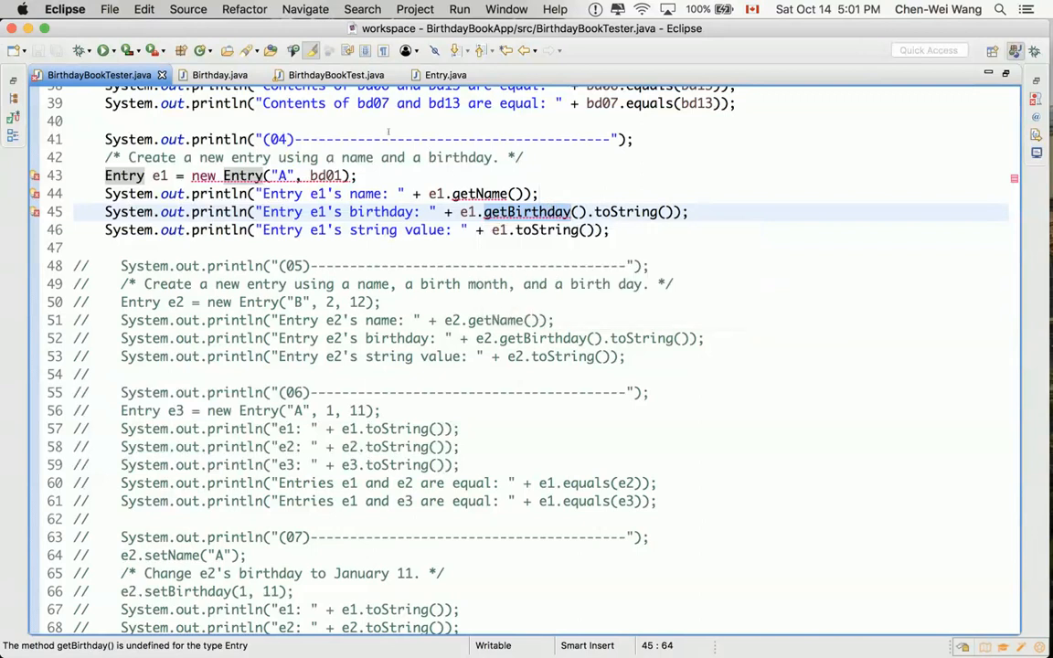
Declare an empty constructor public Entry(String name, Birthday birthday) { } in Entry.java
{"action": "left_click", "coordinate": [446, 75]}
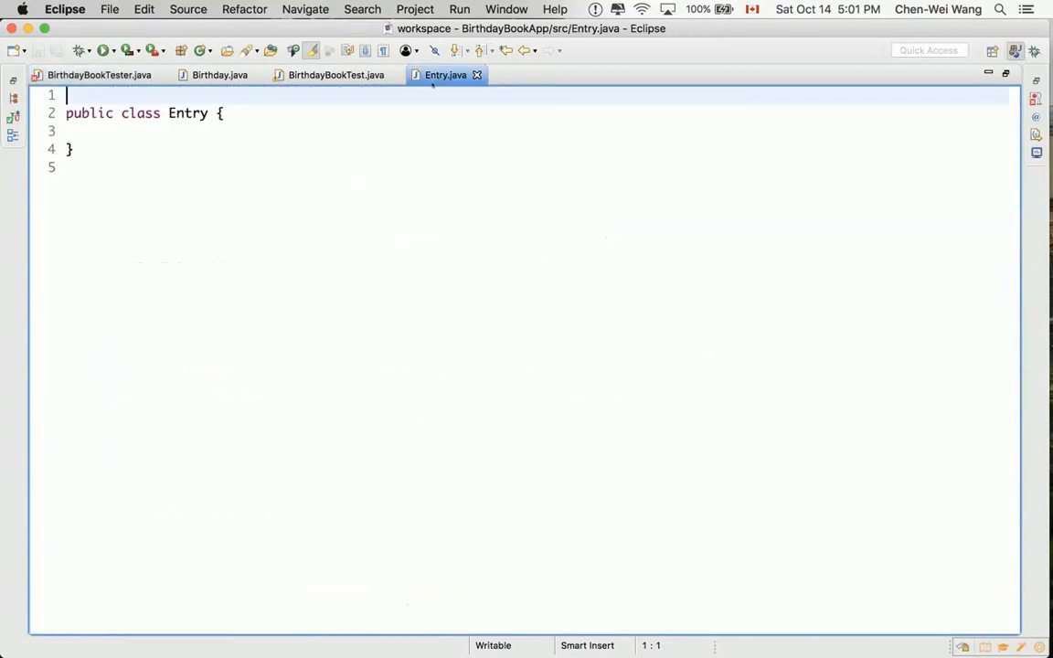
{"action": "type", "text": "pu"}
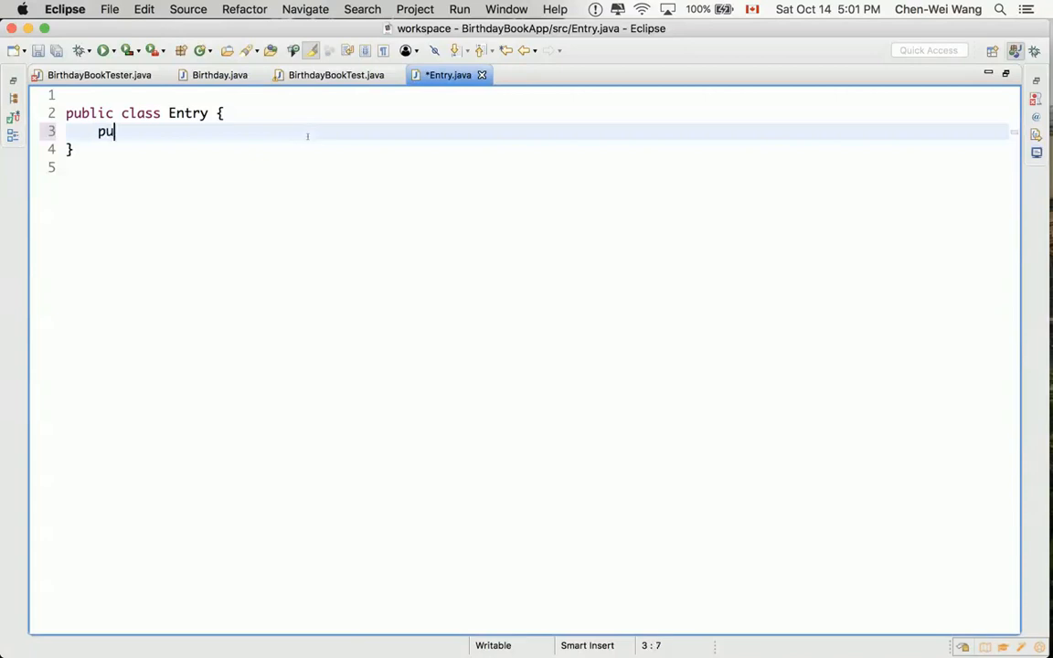
{"action": "type", "text": "blic Entry)"}
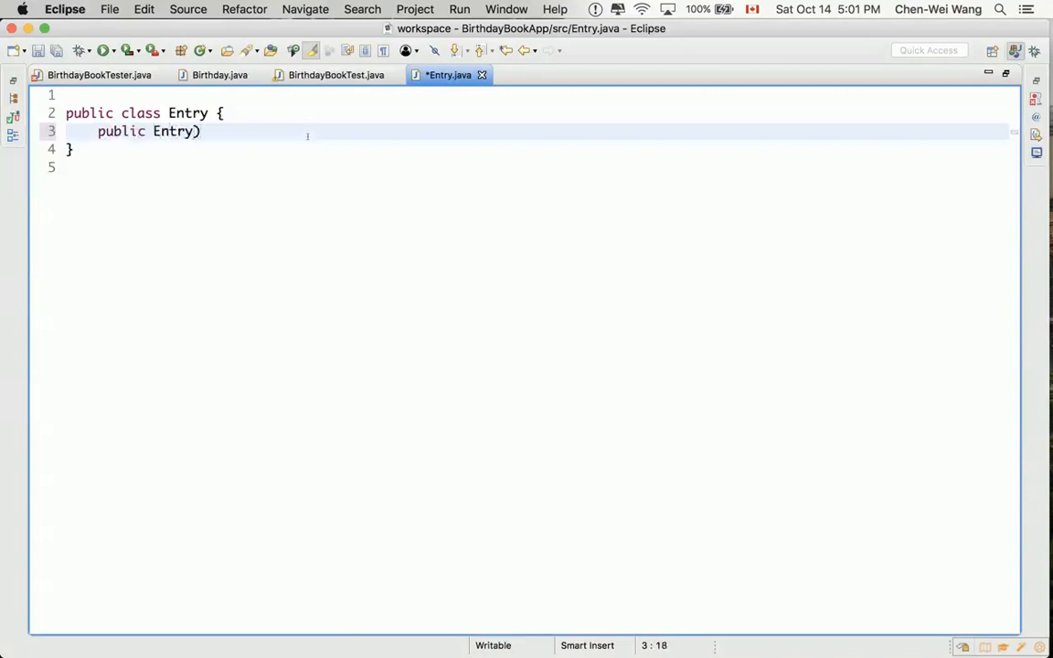
{"action": "type", "text": "(St"}
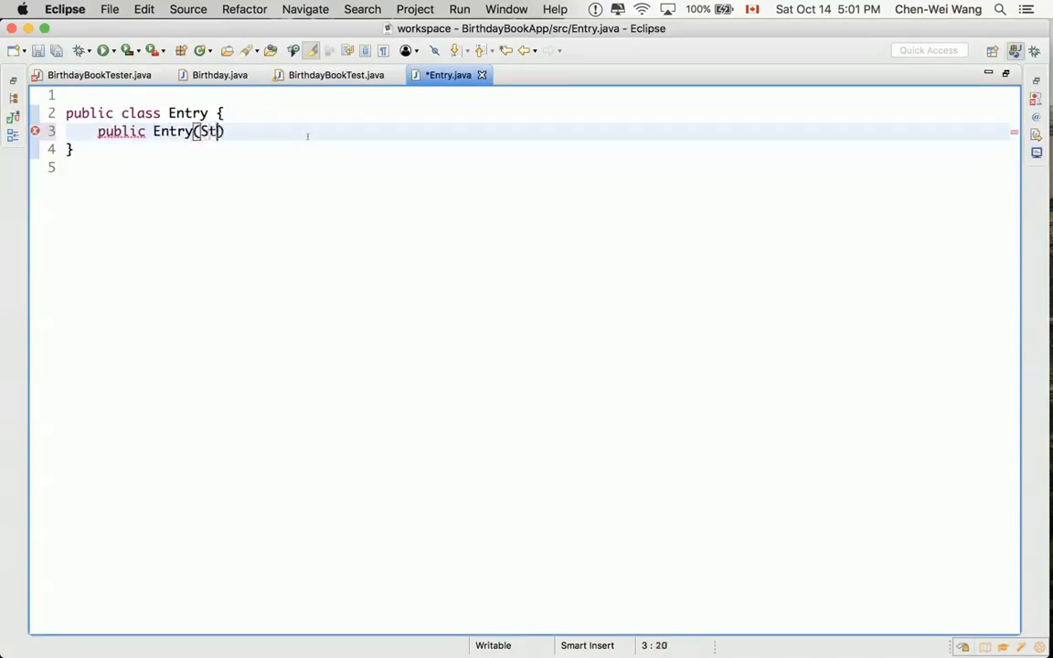
{"action": "type", "text": "ring name,"}
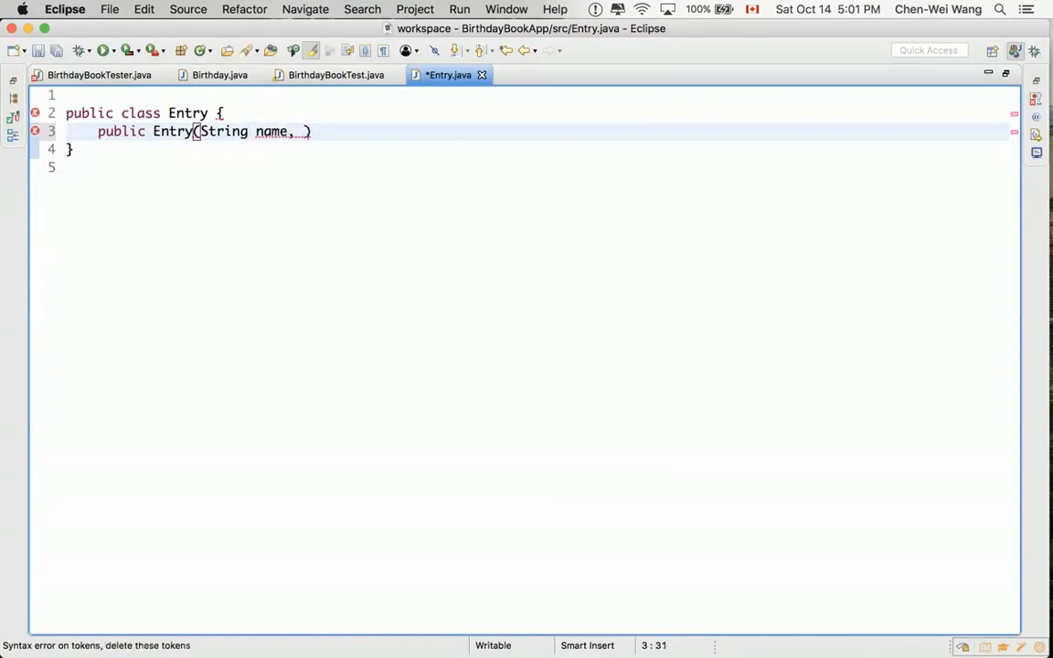
{"action": "type", "text": "Birthday birthday"}
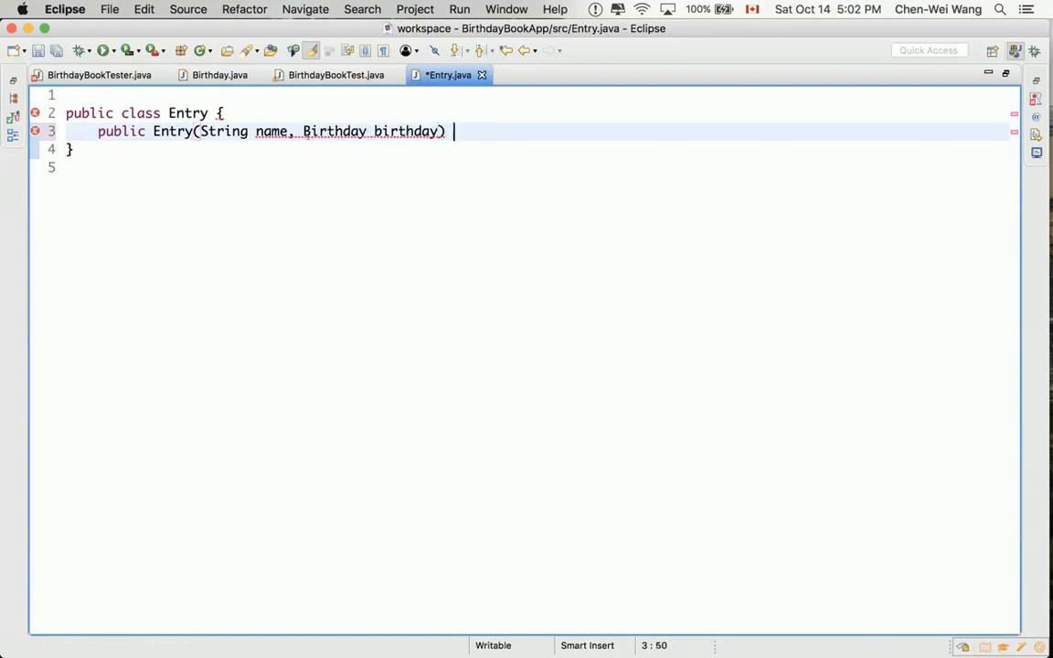
{"action": "type", "text": "{"}
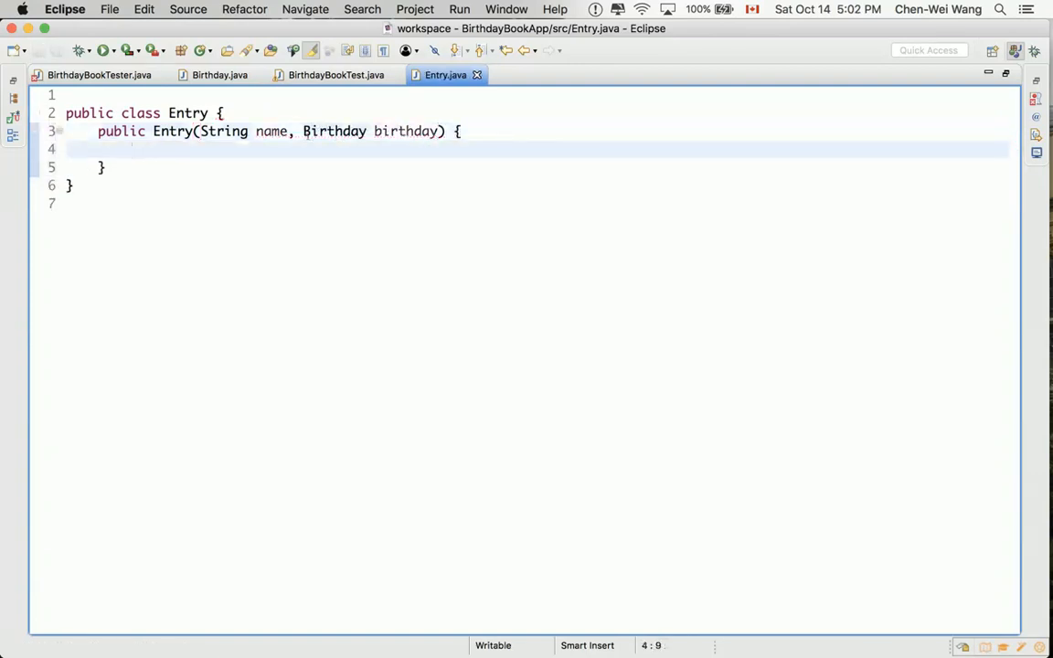
Return to the tester's section 04 and inspect the bd01 argument and e1's birthday toString call
{"action": "left_click", "coordinate": [337, 75]}
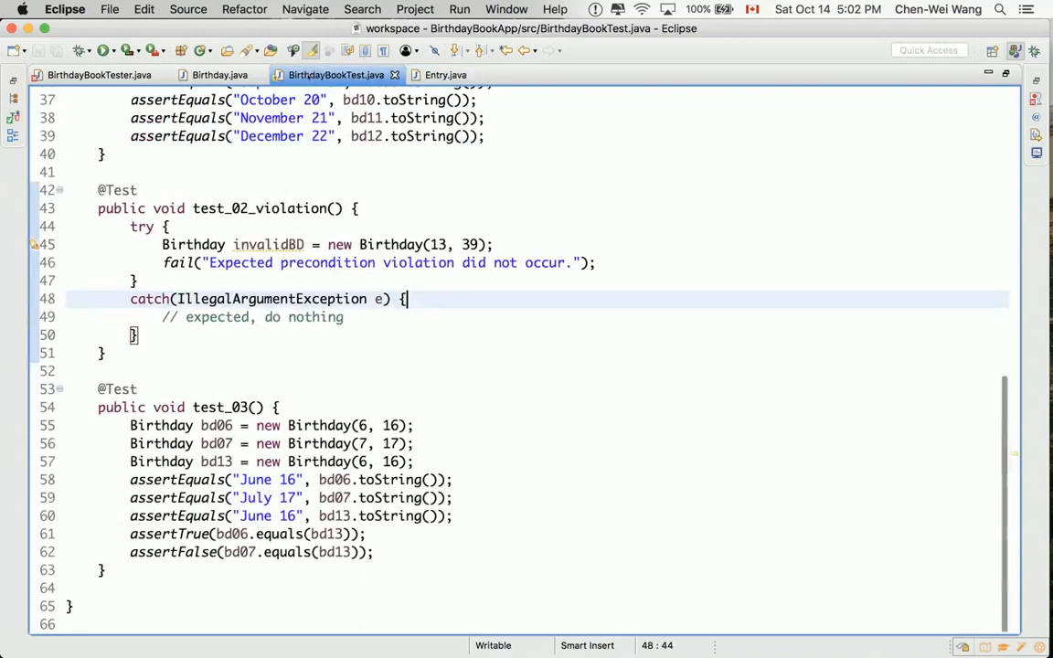
{"action": "left_click", "coordinate": [95, 75]}
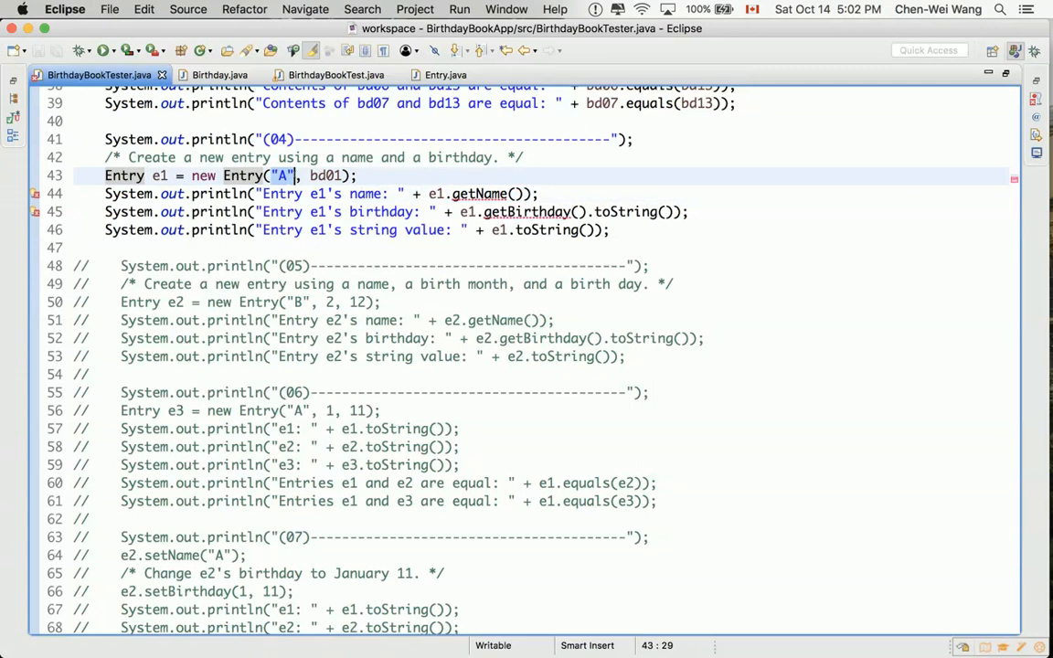
{"action": "mouse_move", "coordinate": [326, 176]}
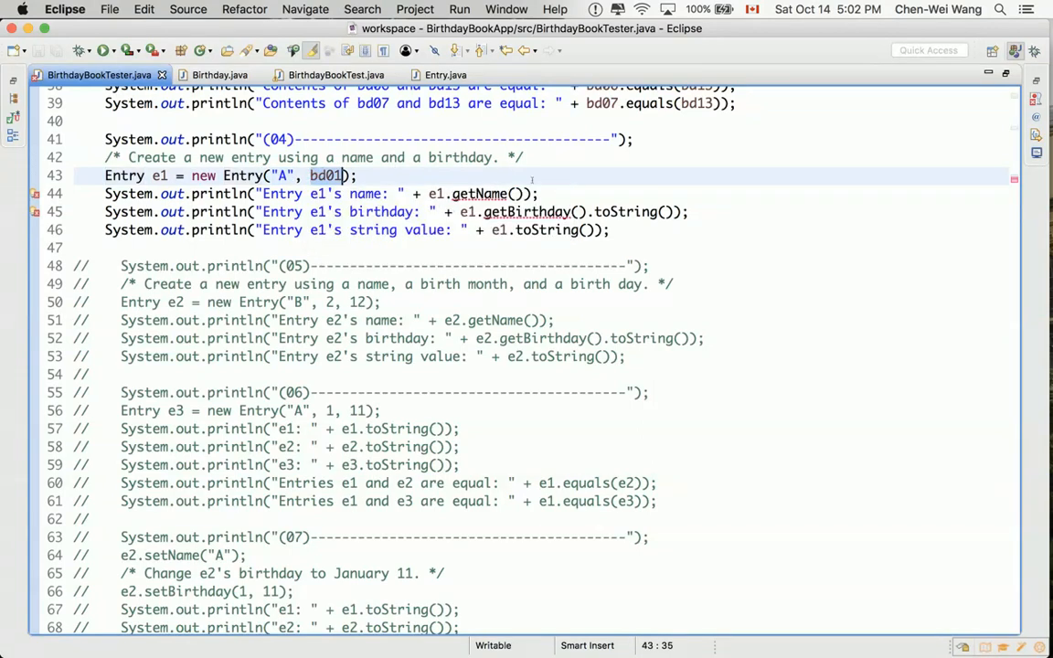
{"action": "left_click", "coordinate": [545, 212]}
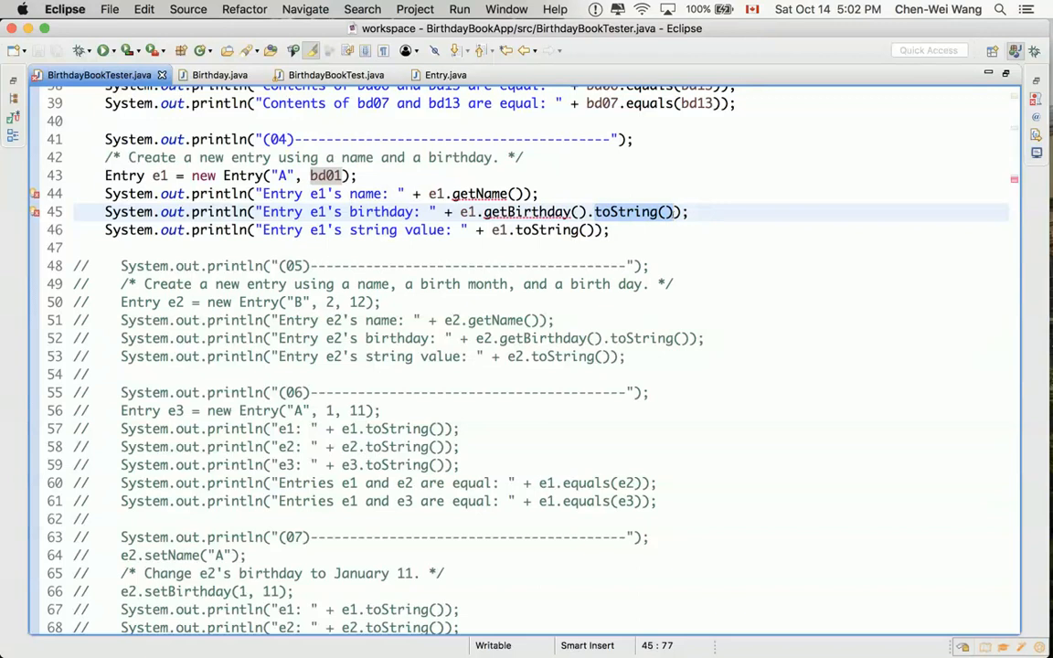
{"action": "left_click", "coordinate": [672, 212]}
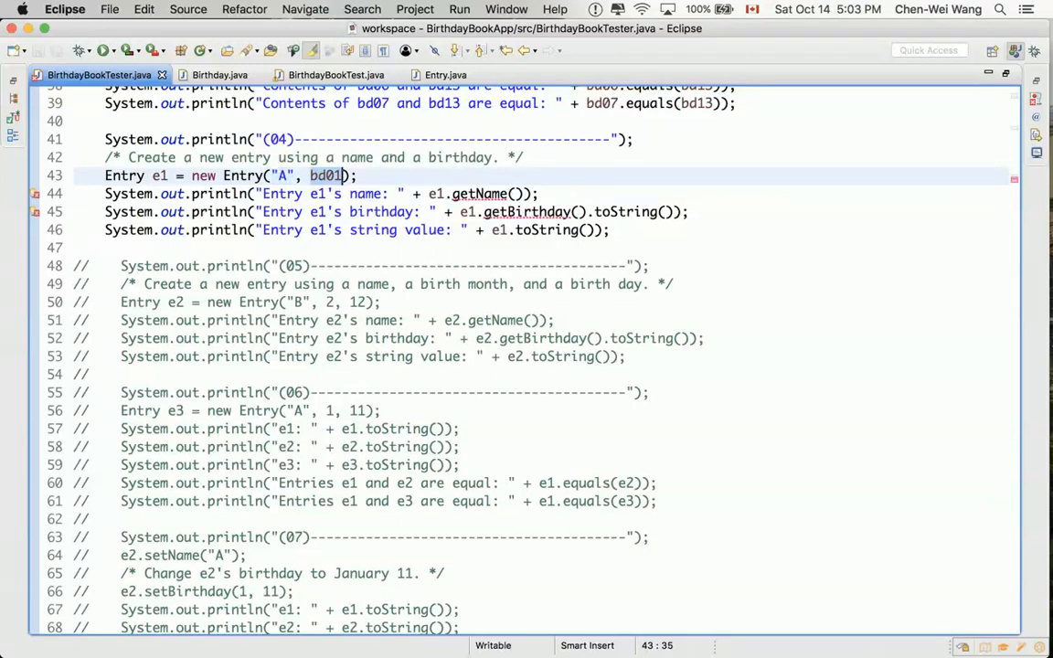
Add String name and Birthday birthday field declarations above the Entry constructor
{"action": "left_click", "coordinate": [446, 75]}
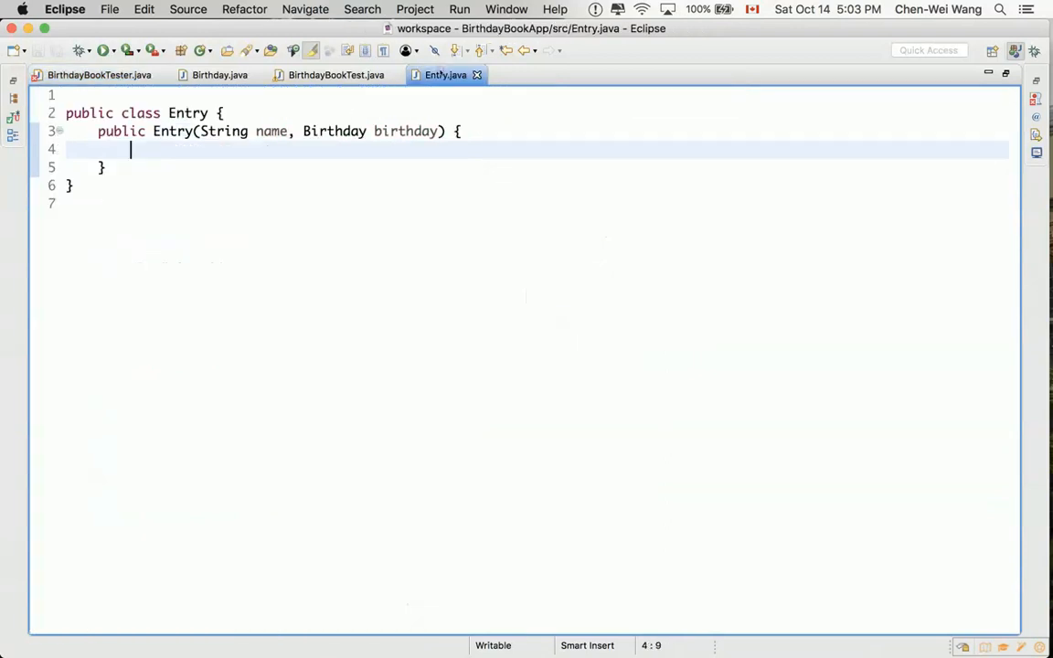
{"action": "key", "text": "Return"}
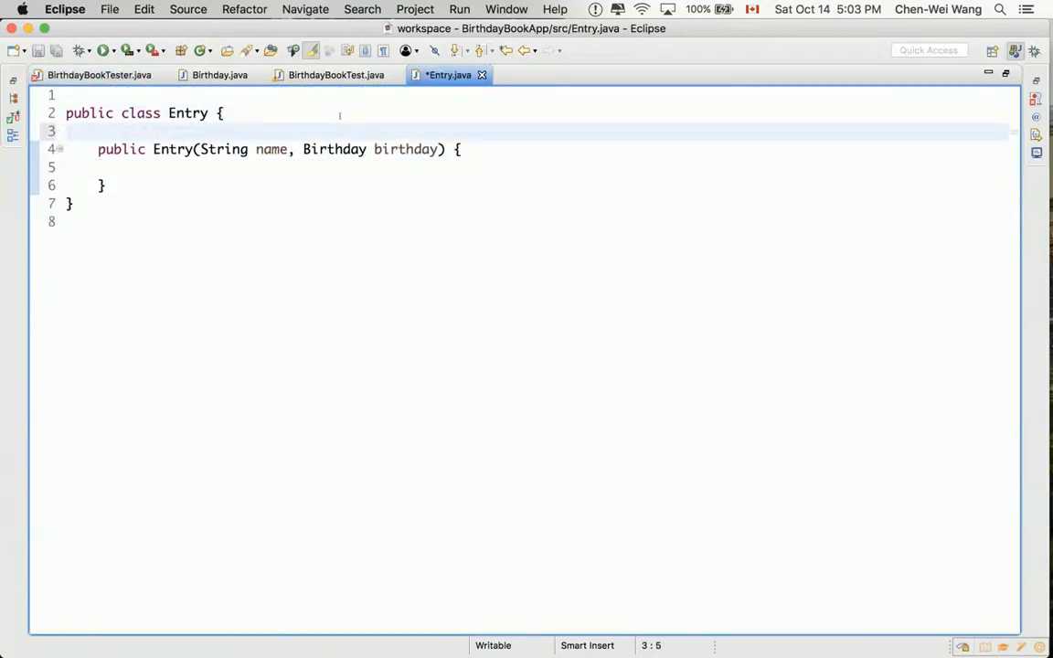
{"action": "type", "text": "String name;"}
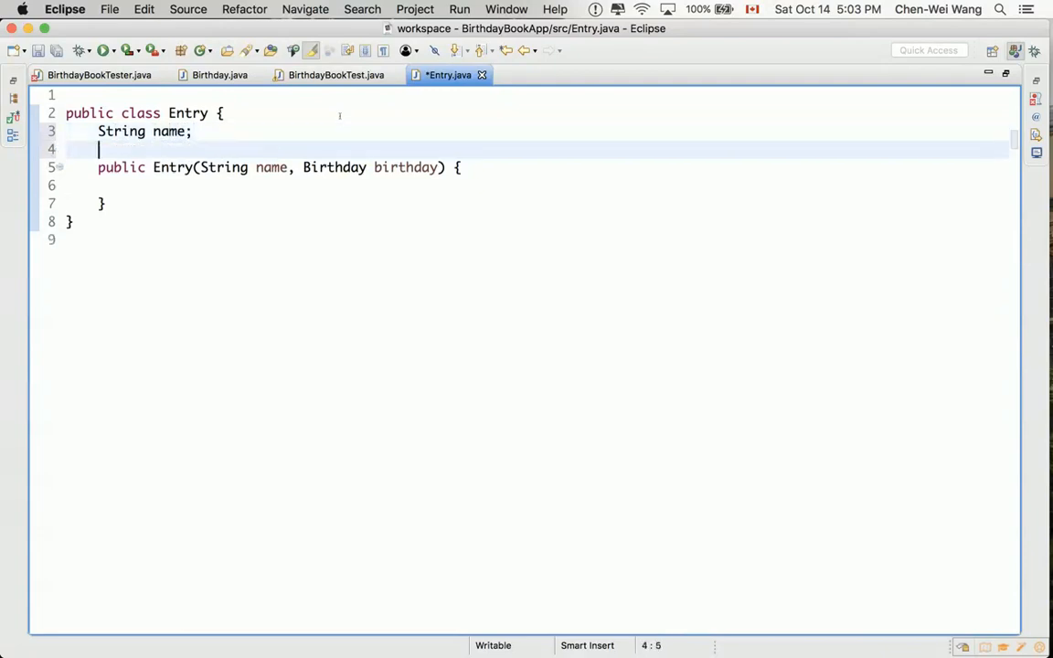
{"action": "type", "text": "Birthday"}
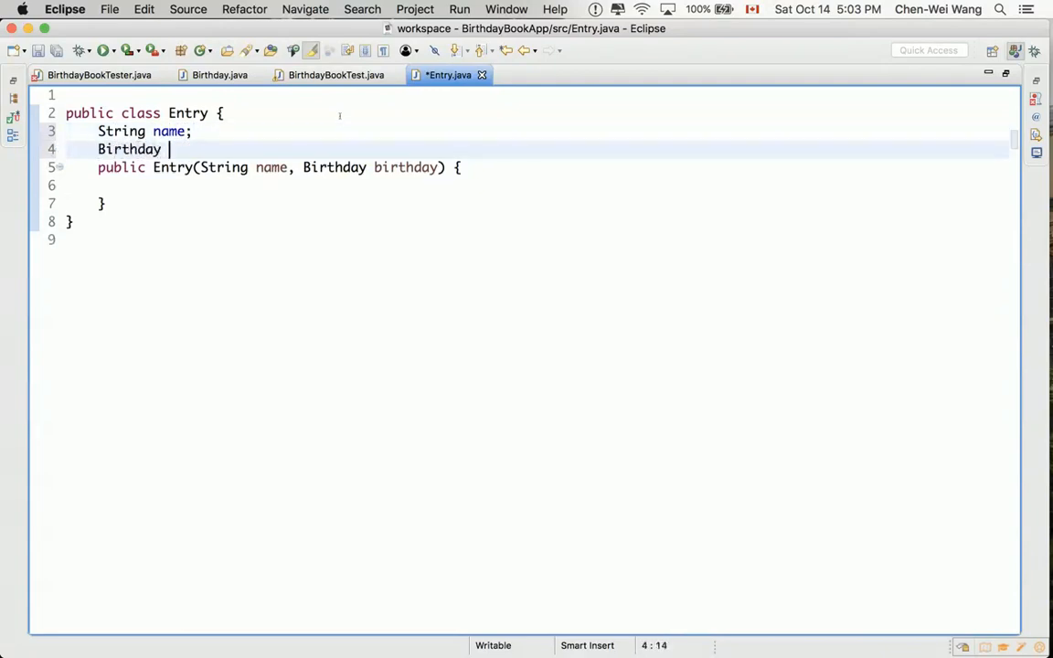
{"action": "type", "text": "birthday;"}
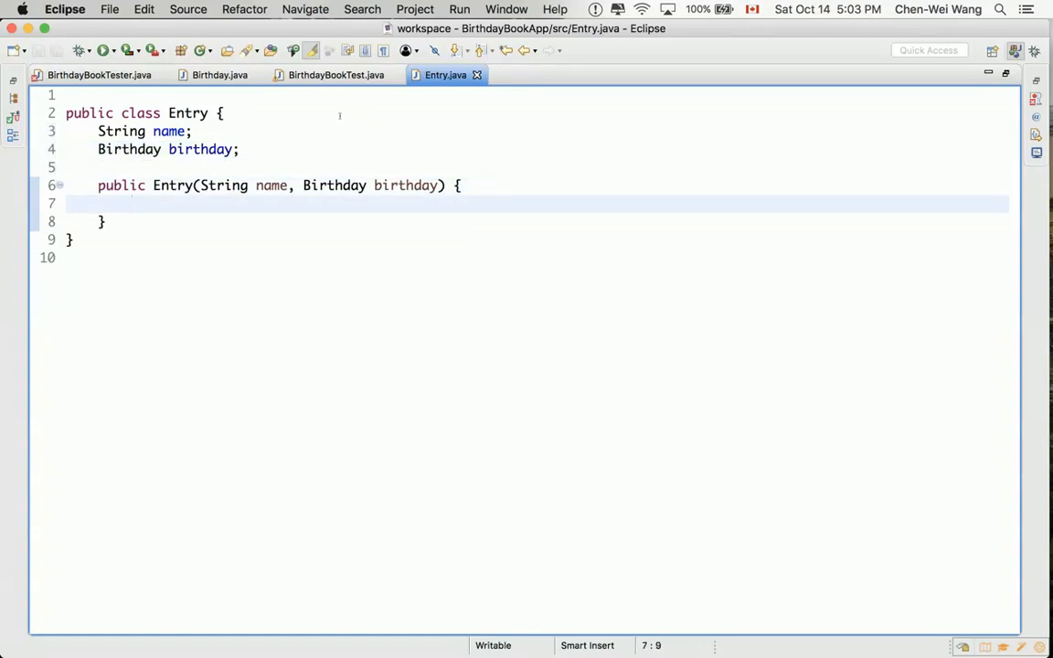
{"action": "type", "text": "Str"}
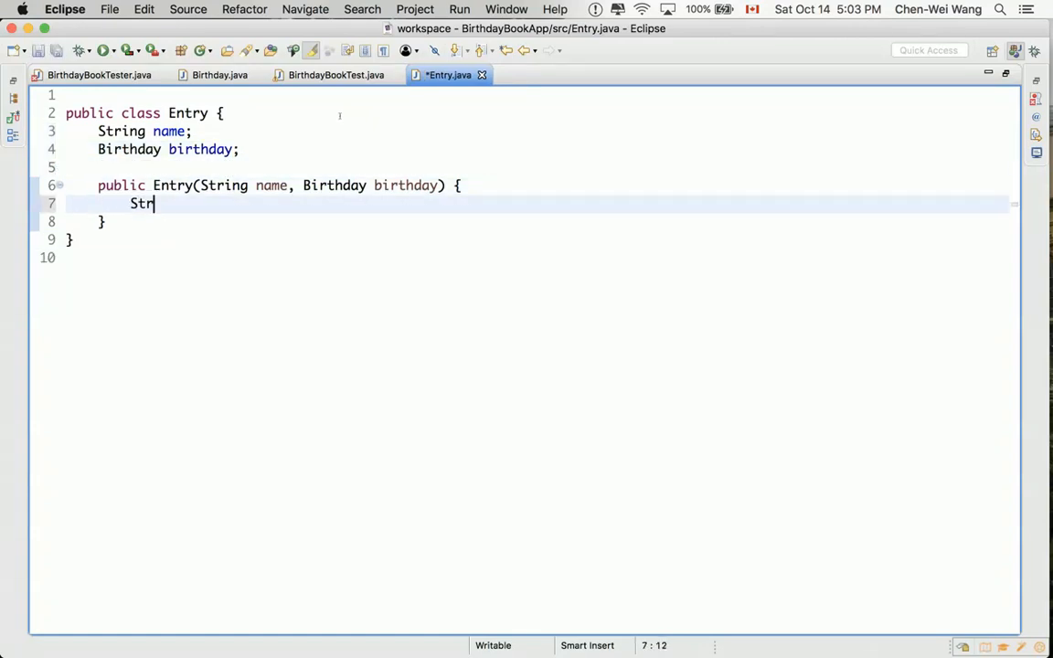
Assign this.name = name and this.birthday = birthday in the constructor and make the fields private
{"action": "type", "text": "this."}
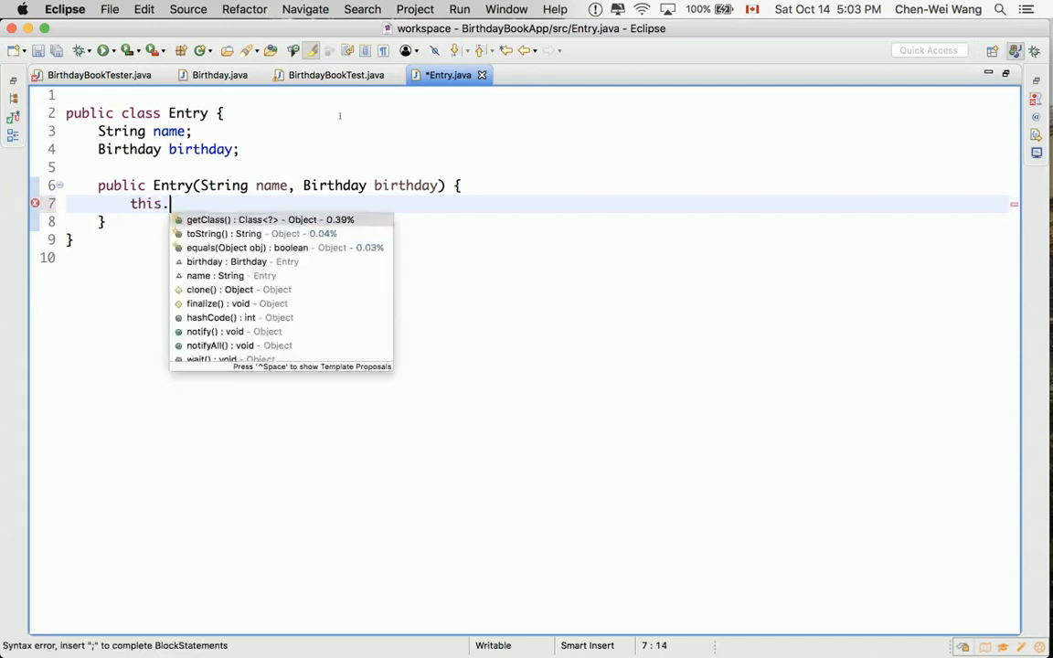
{"action": "type", "text": "name ="}
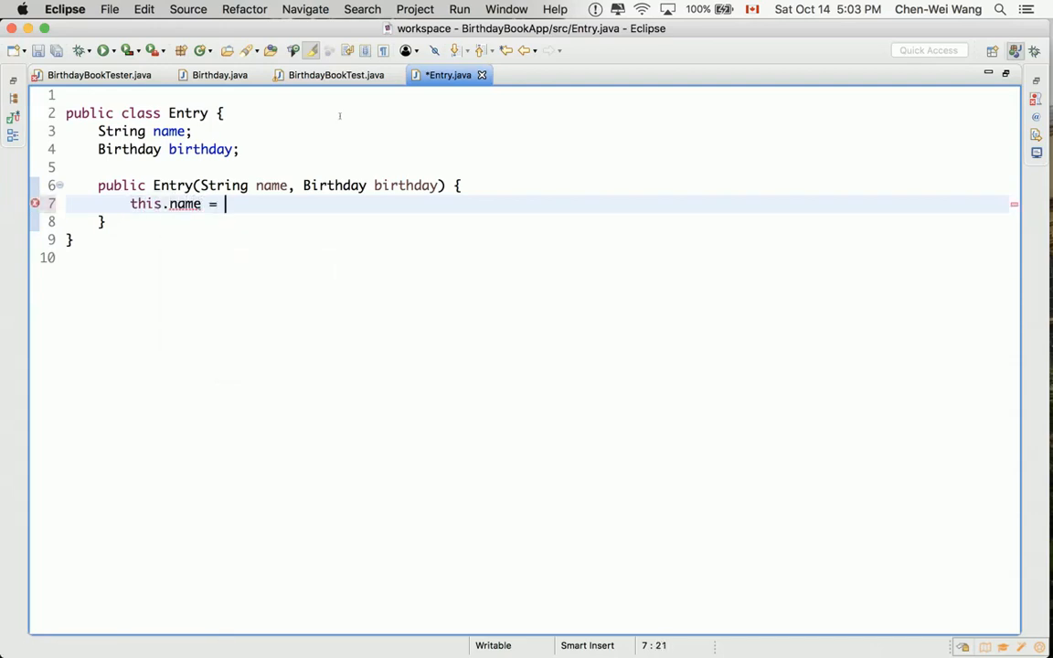
{"action": "type", "text": "name;"}
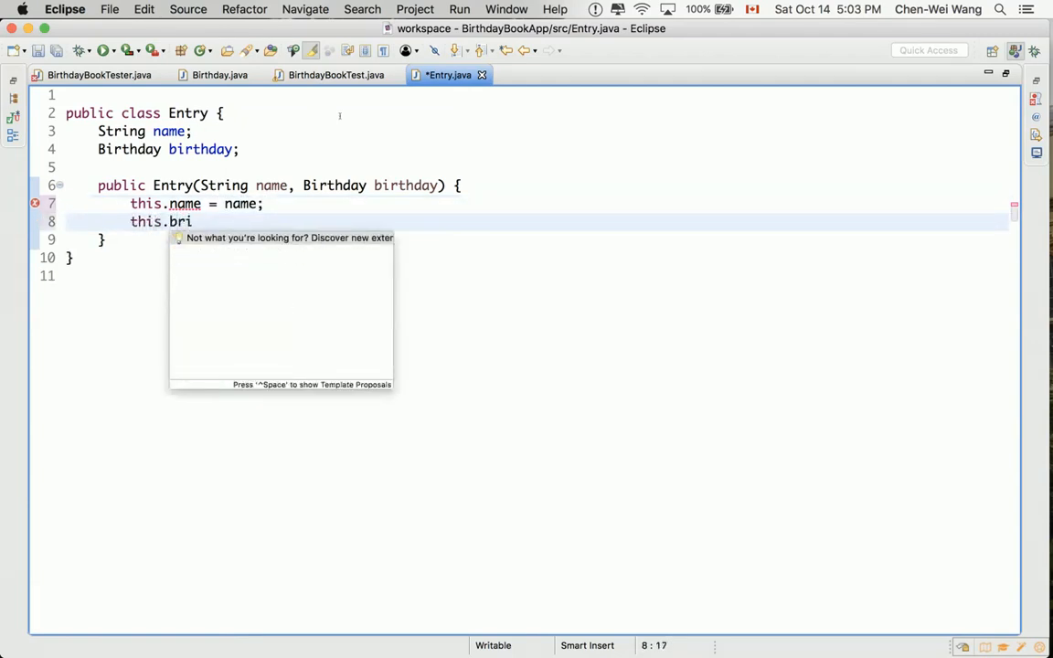
{"action": "type", "text": "thday ="}
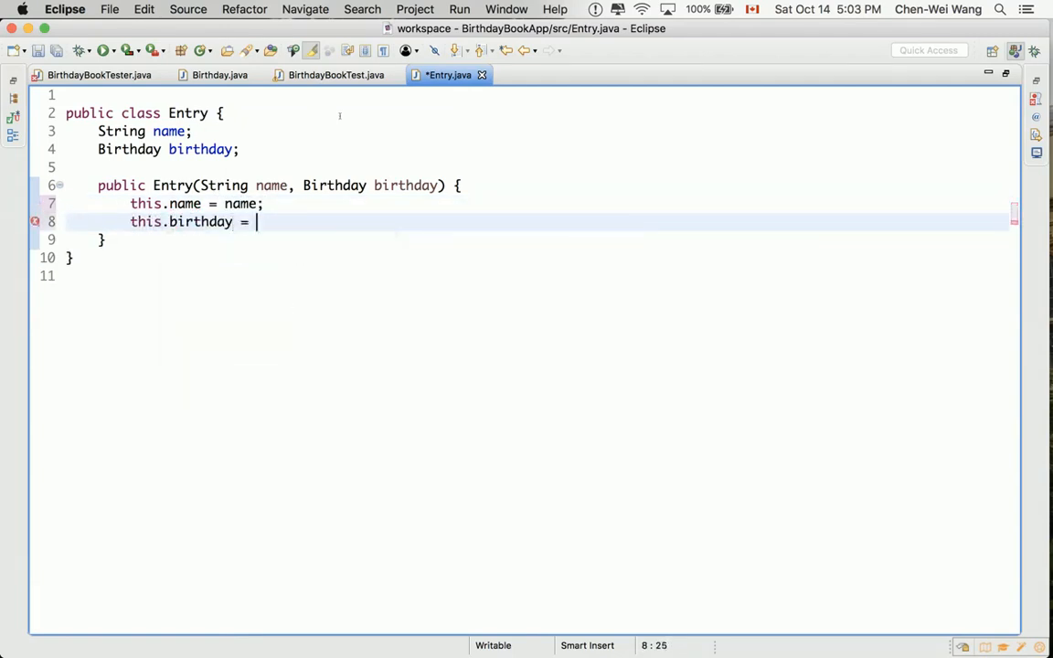
{"action": "type", "text": "birthday;"}
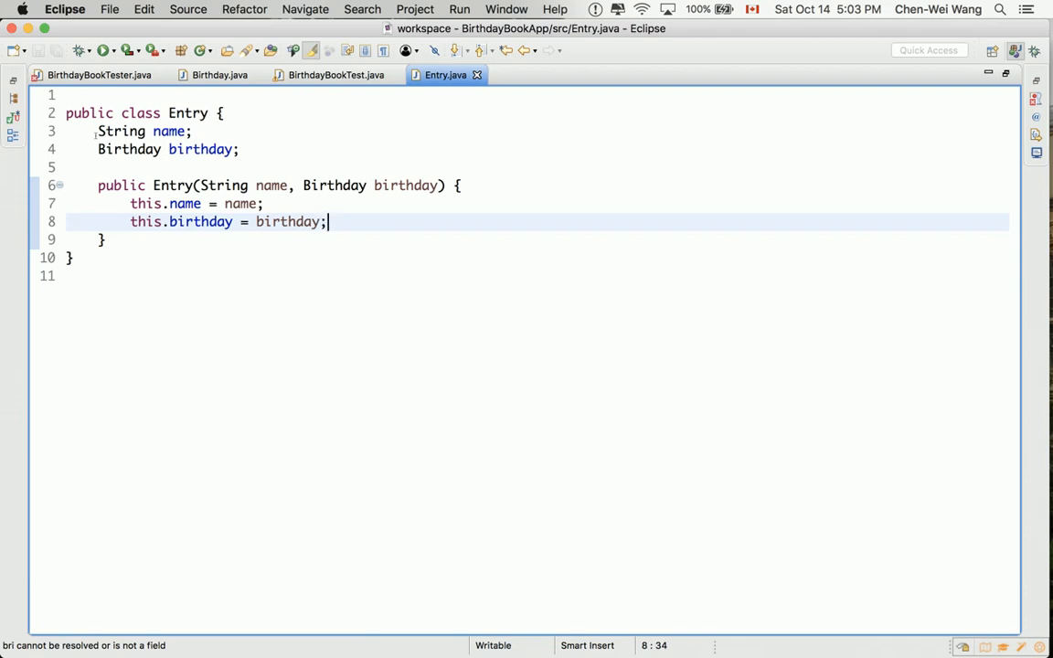
{"action": "left_click", "coordinate": [99, 132]}
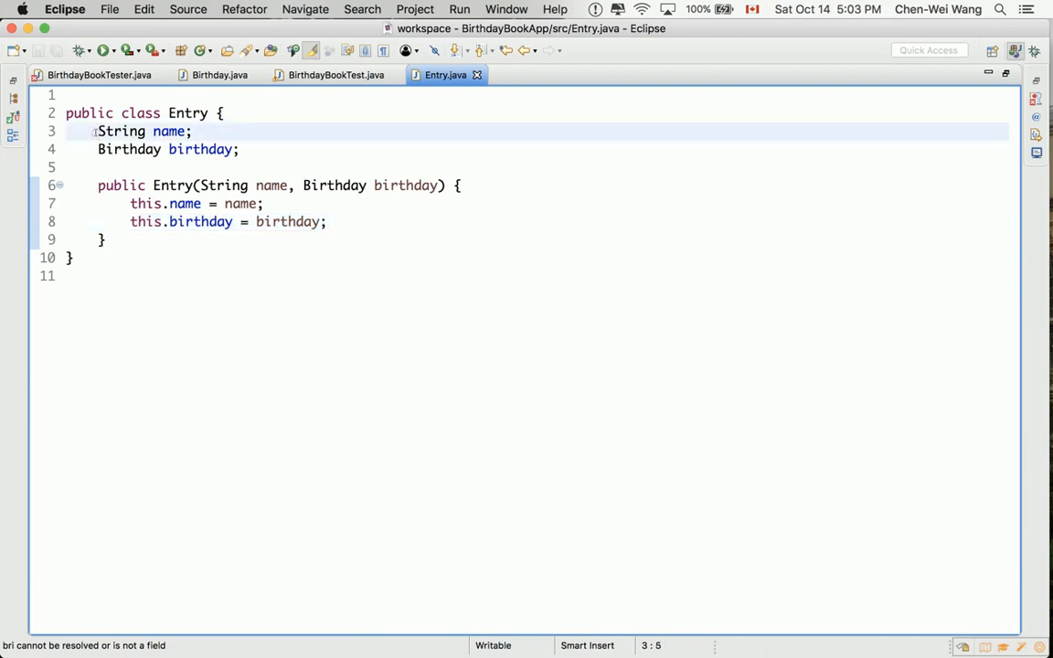
{"action": "type", "text": "private"}
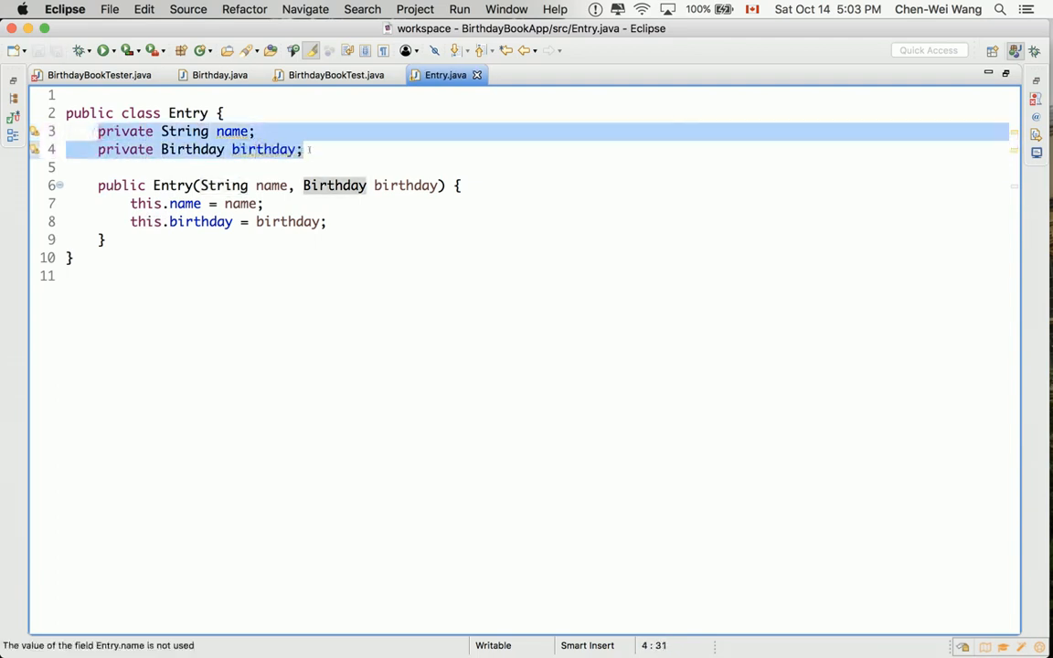
Generate getters for the fields, selecting only getBirthday() and getName()
{"action": "right_click", "coordinate": [192, 150]}
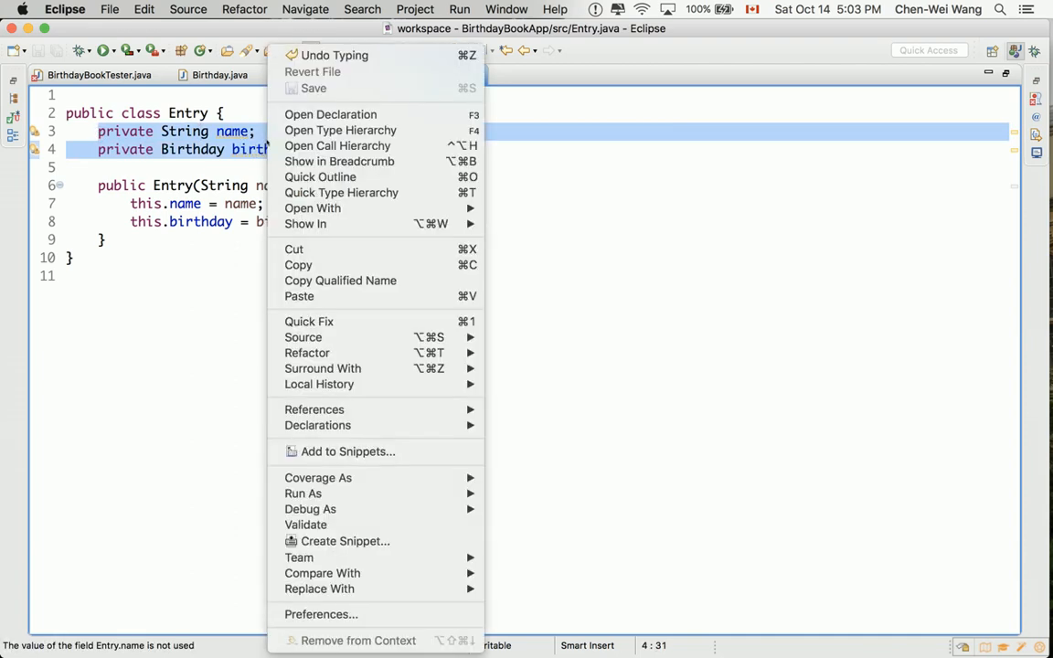
{"action": "mouse_move", "coordinate": [304, 336]}
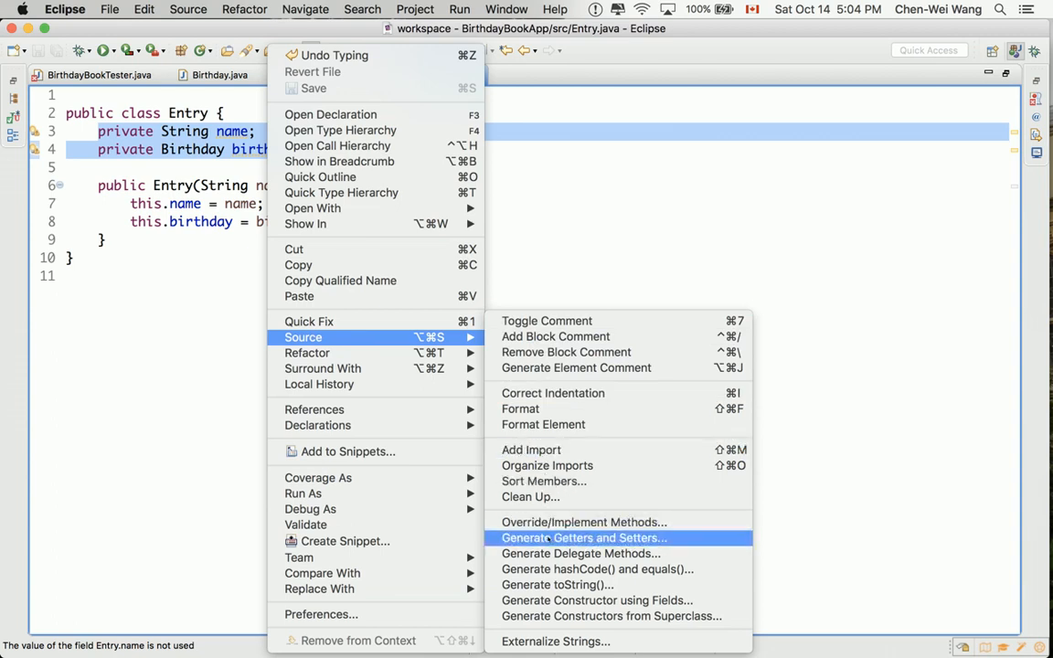
{"action": "left_click", "coordinate": [583, 537]}
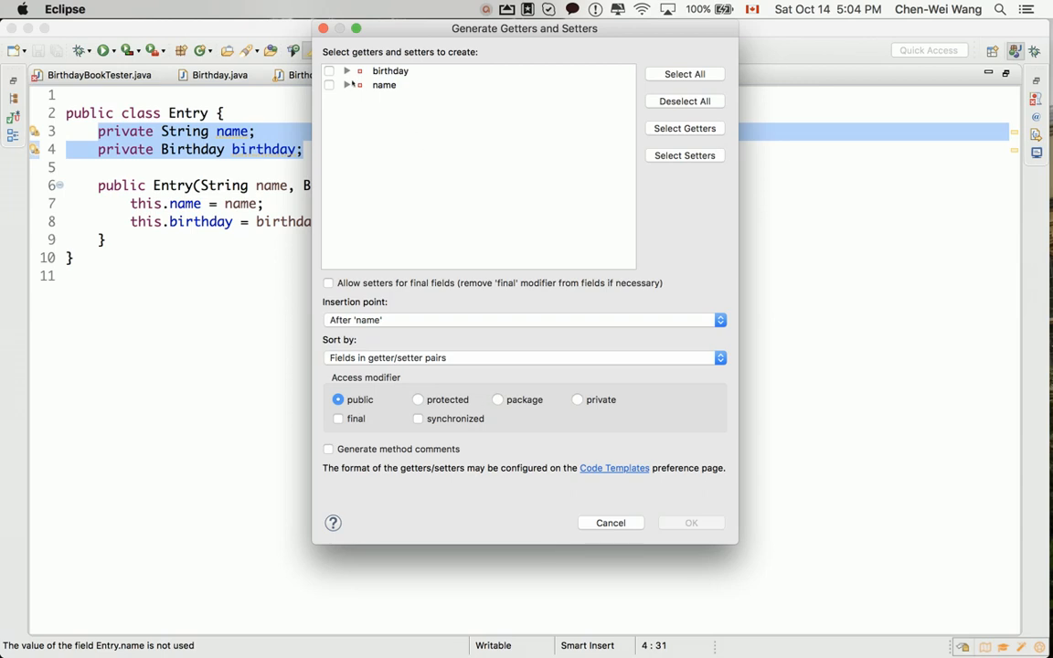
{"action": "left_click", "coordinate": [347, 70]}
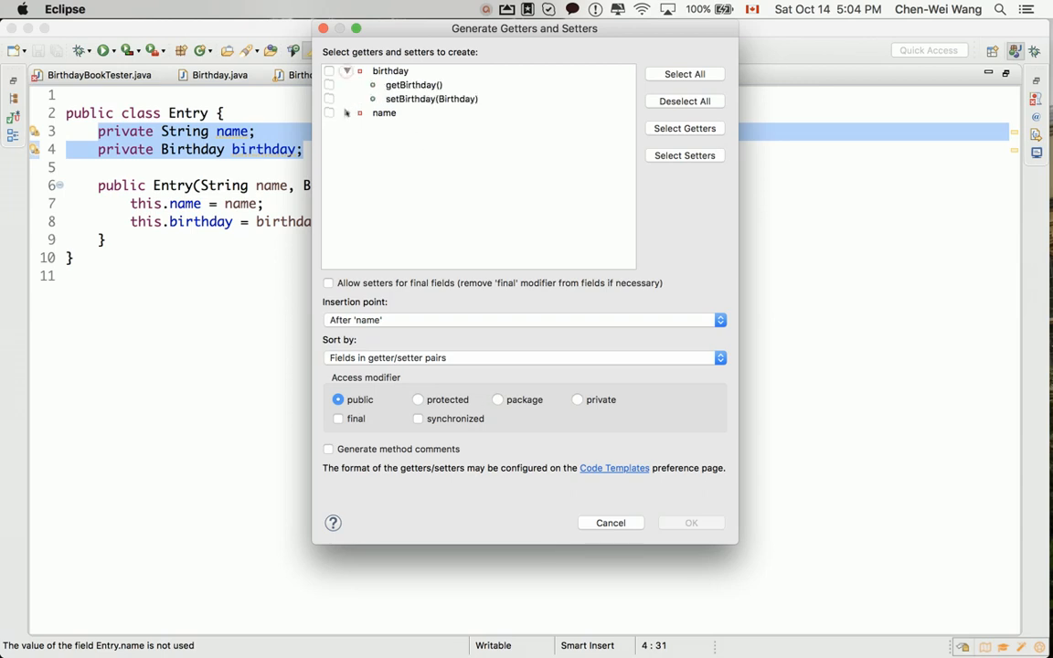
{"action": "left_click", "coordinate": [329, 85]}
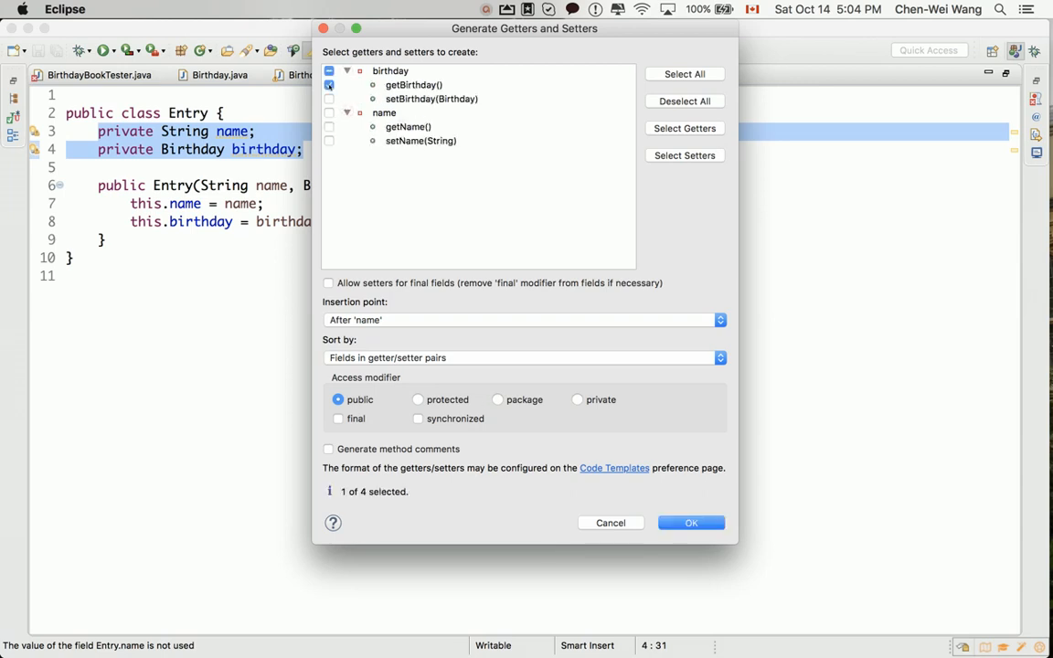
{"action": "left_click", "coordinate": [329, 84]}
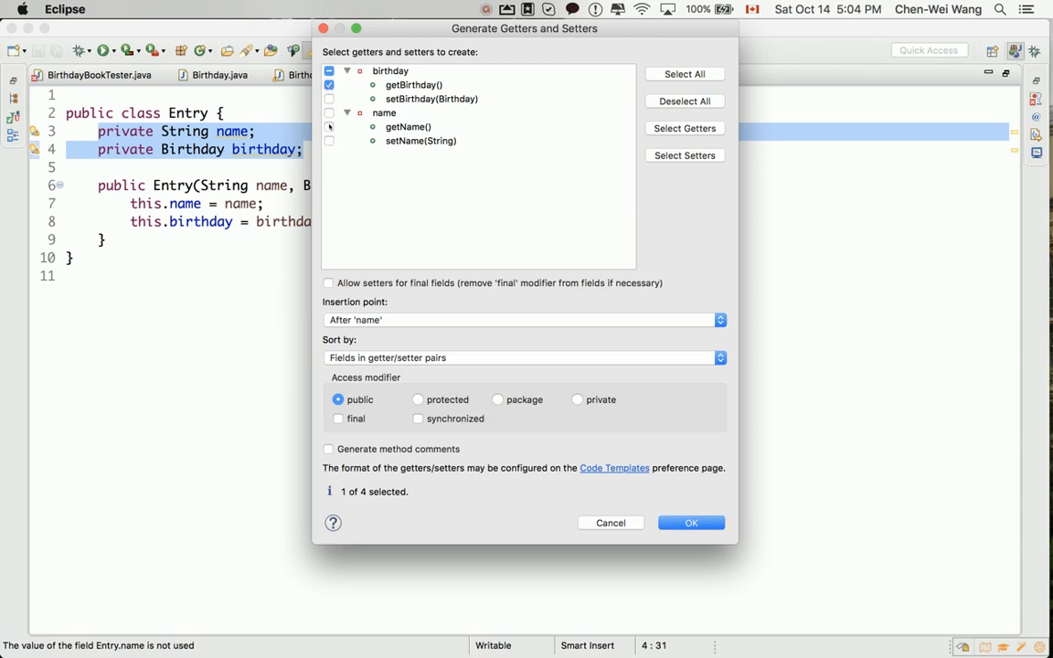
{"action": "left_click", "coordinate": [329, 126]}
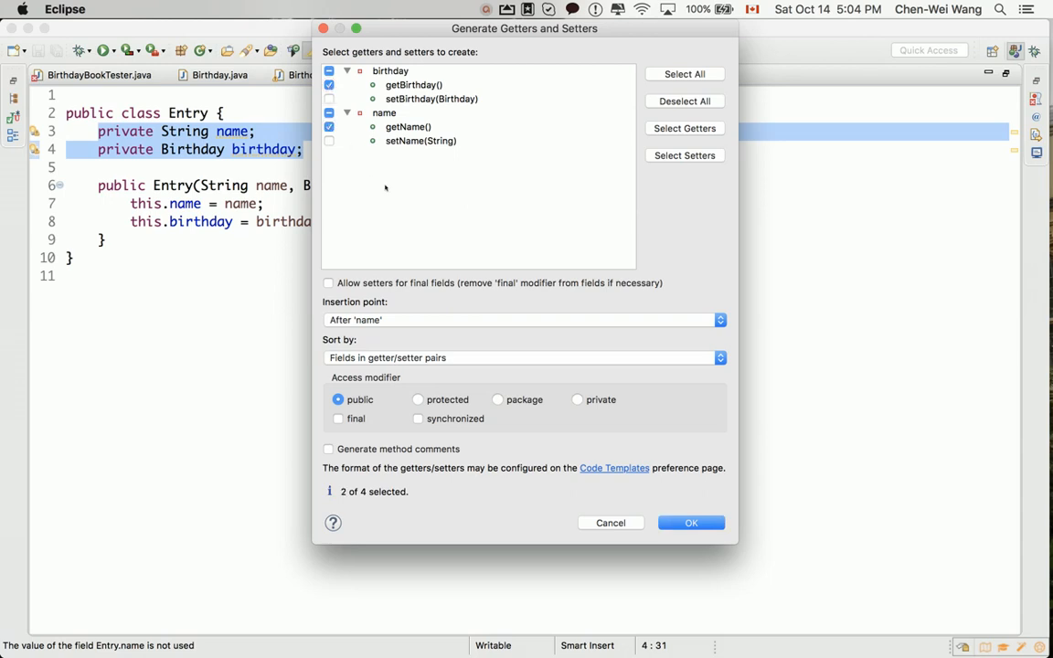
{"action": "mouse_move", "coordinate": [393, 320]}
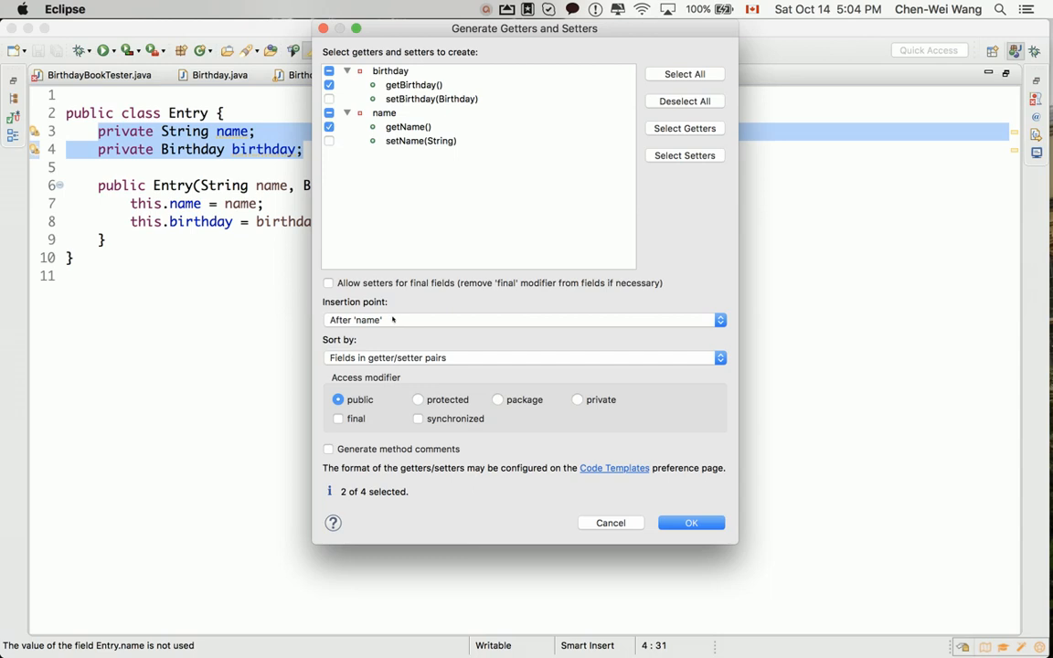
Set the insertion point to after the birthday field and confirm generating the two getters
{"action": "left_click", "coordinate": [523, 320]}
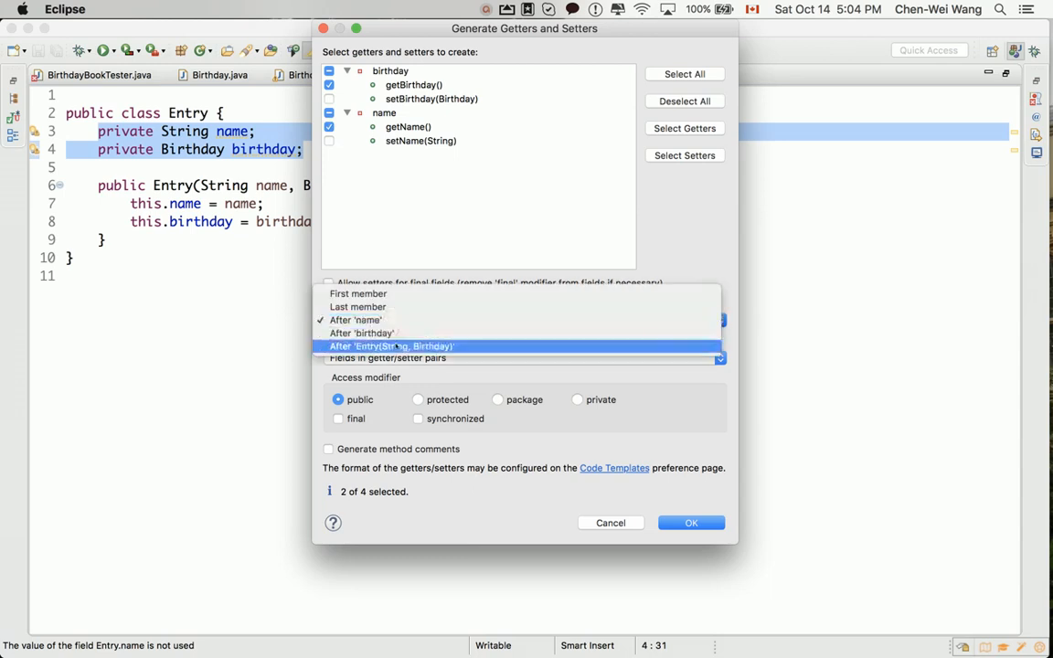
{"action": "left_click", "coordinate": [391, 345]}
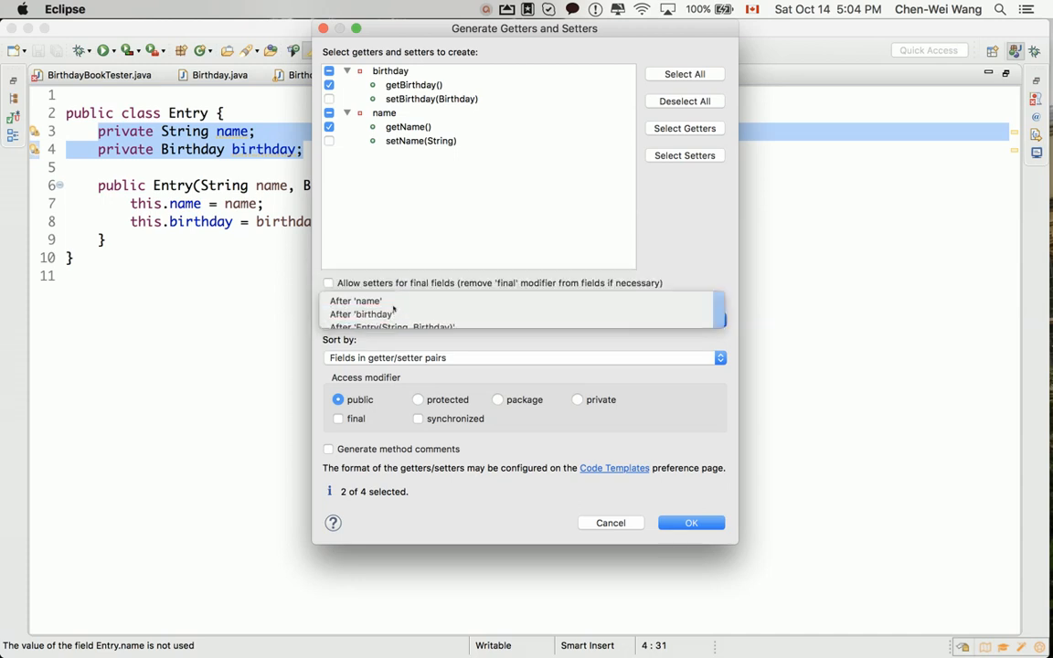
{"action": "left_click", "coordinate": [362, 315]}
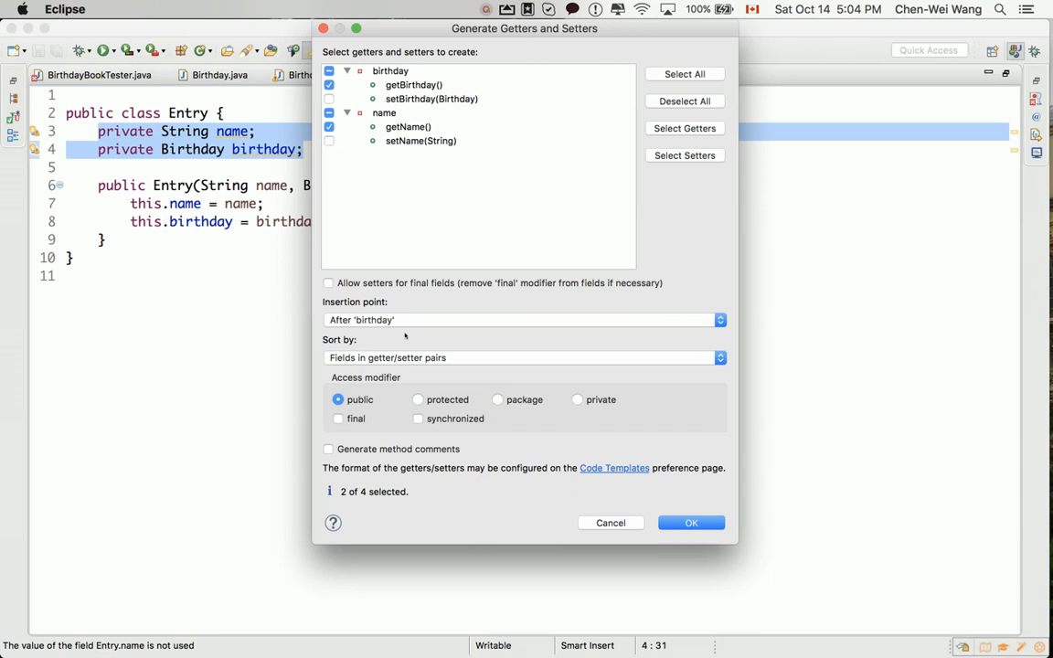
{"action": "left_click", "coordinate": [691, 523]}
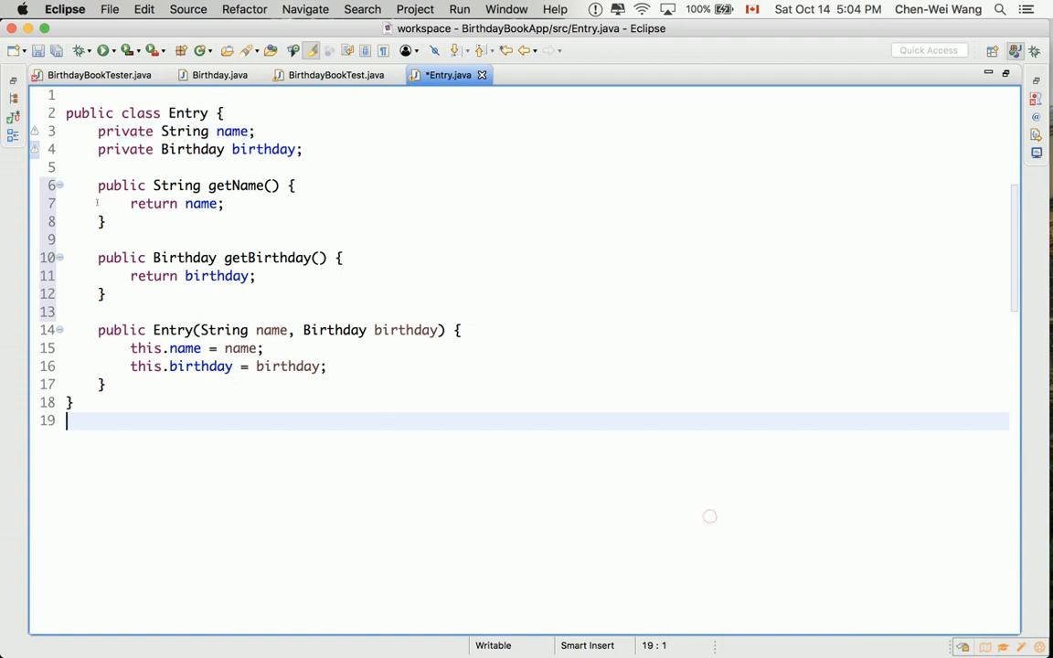
Review the generated getName and getBirthday methods and save Entry.java
{"action": "left_click_drag", "start_coordinate": [99, 186], "coordinate": [104, 293]}
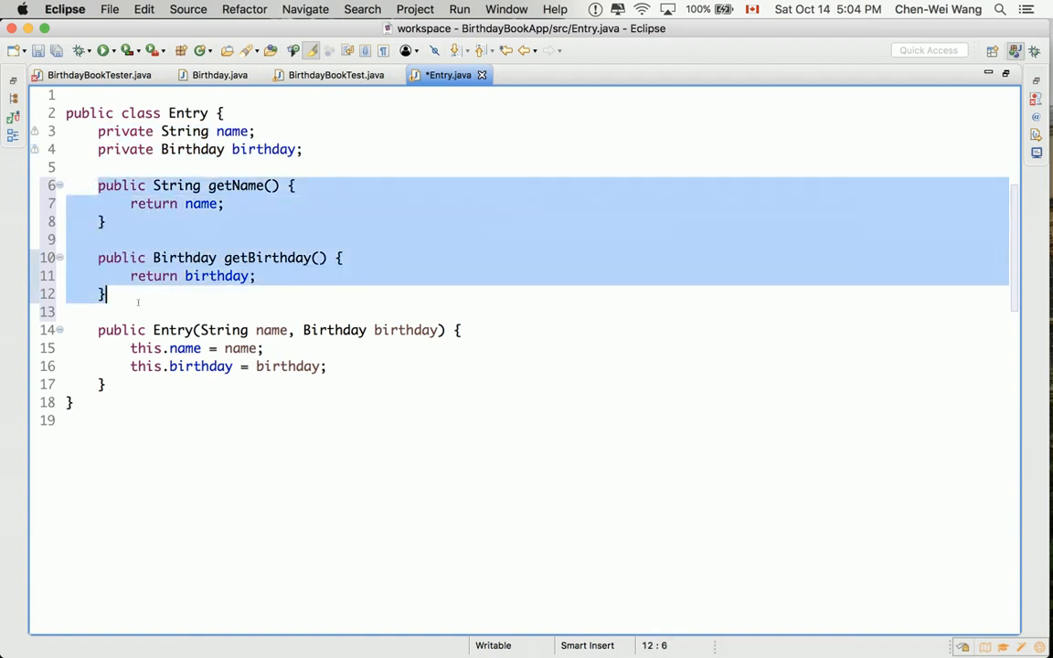
{"action": "left_click", "coordinate": [230, 300]}
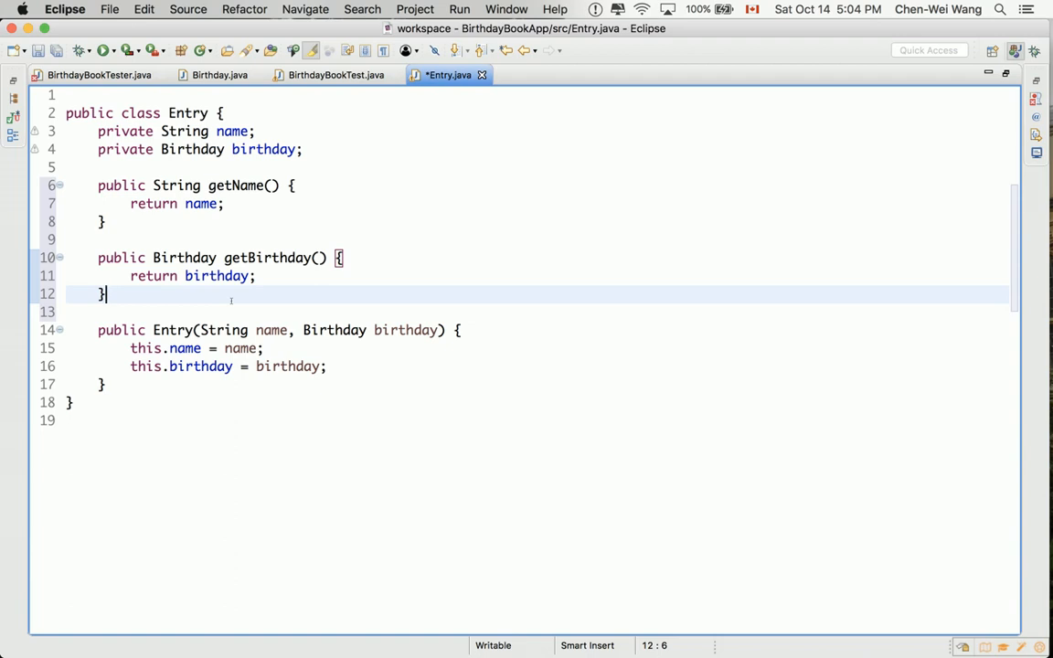
{"action": "key", "text": "cmd+s"}
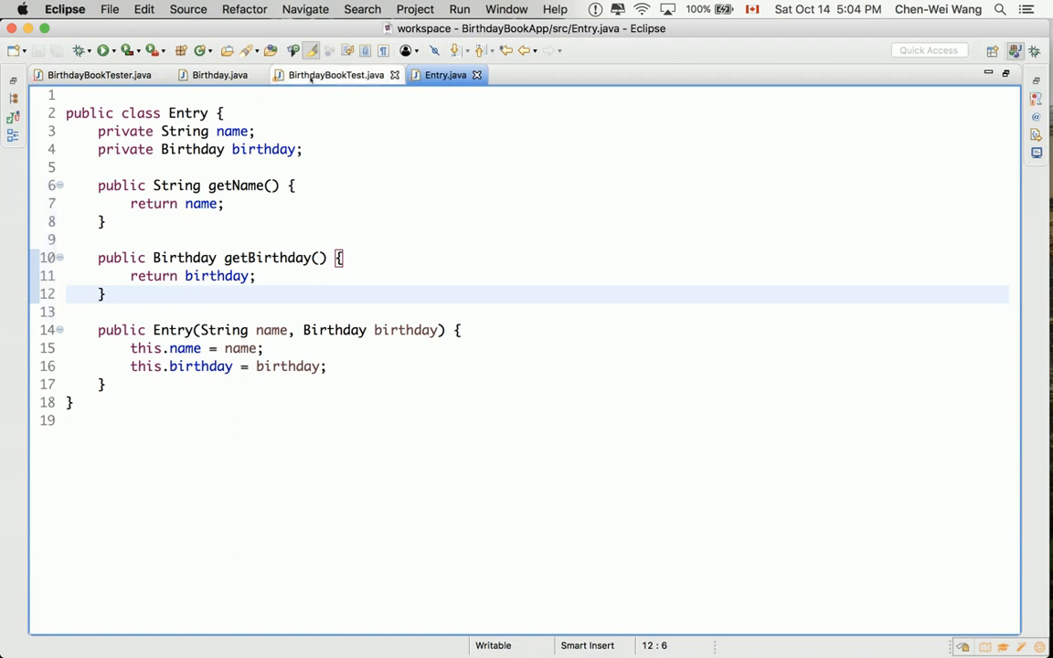
View the exercise PDF's section (04) expected output for entry e1, named A, born on January 11
{"action": "key", "text": "cmd+tab"}
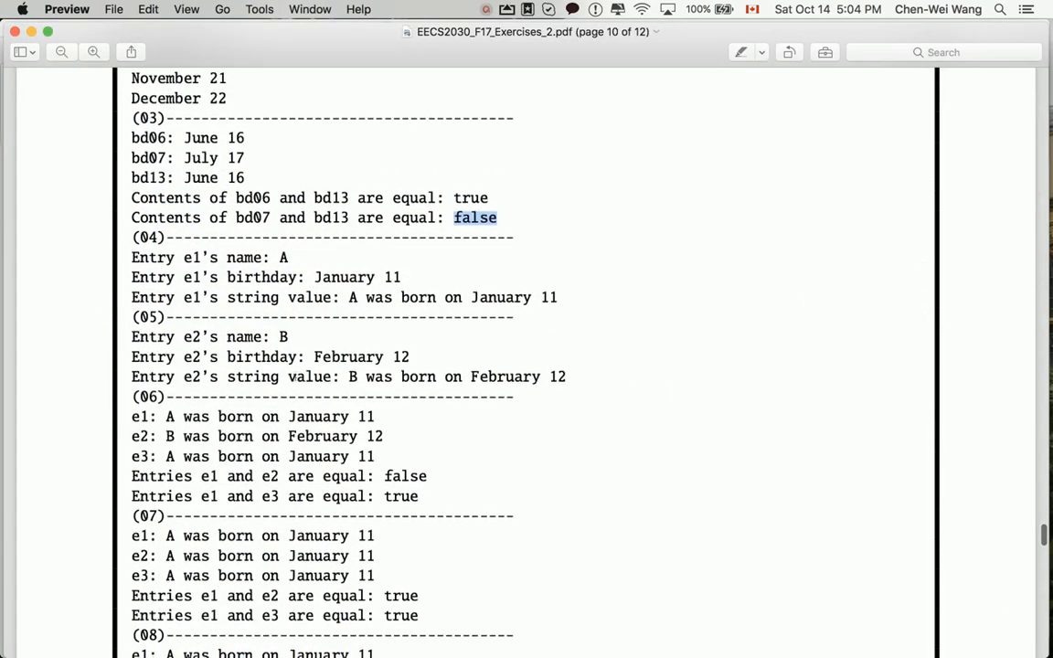
{"action": "scroll", "scroll_direction": "down", "scroll_amount": 3}
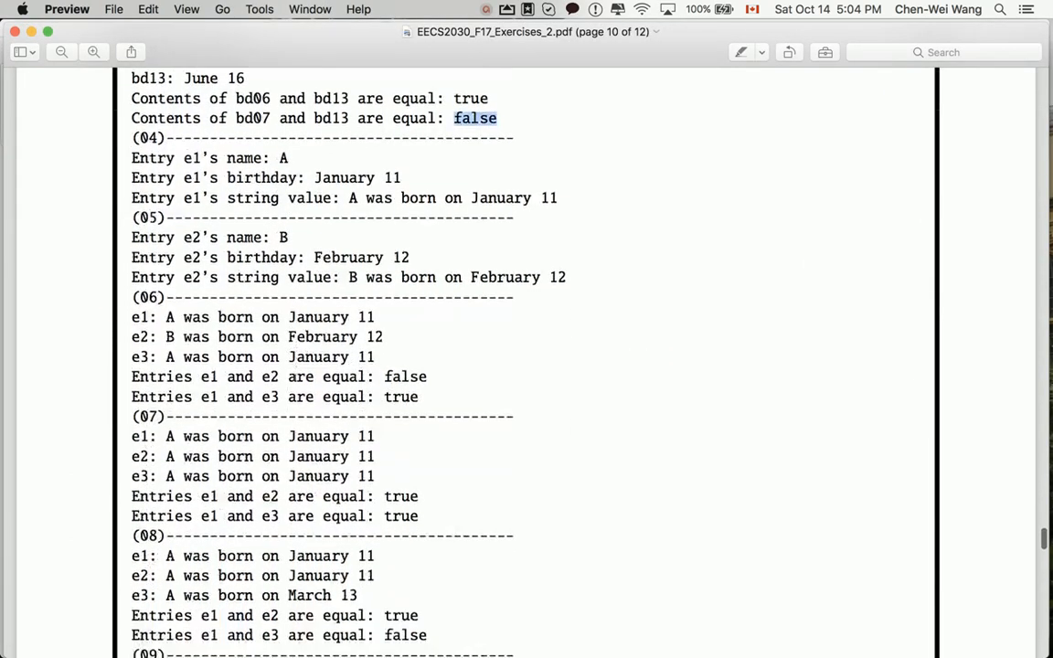
{"action": "scroll", "scroll_direction": "down", "scroll_amount": 3}
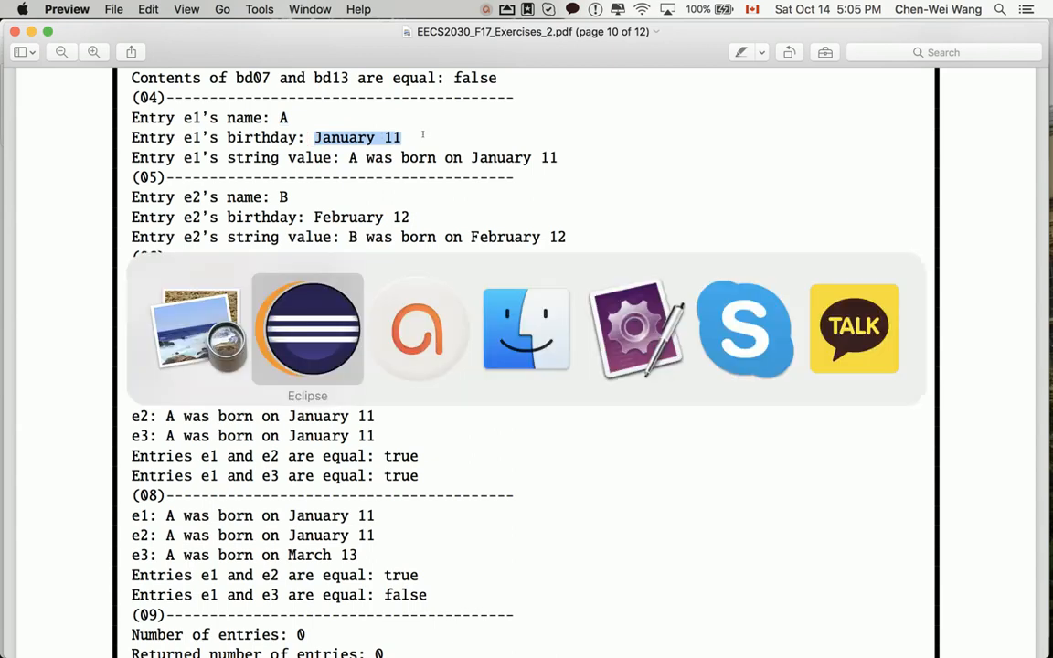
Run the tester and examine e1's printed default object string value in the Console
{"action": "left_click", "coordinate": [307, 329]}
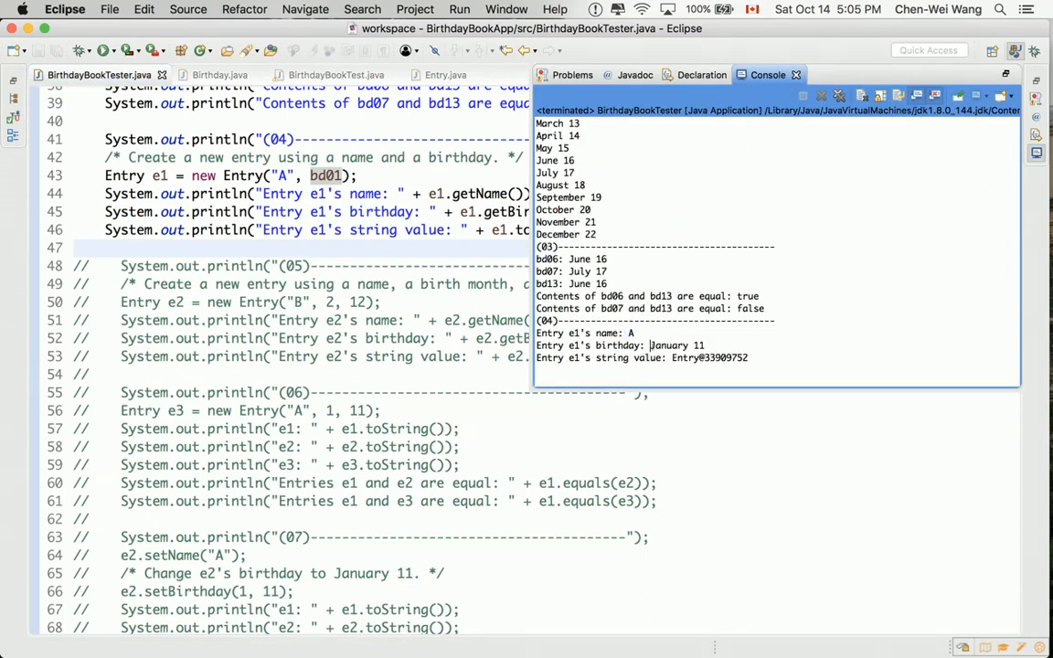
{"action": "double_click", "coordinate": [688, 357]}
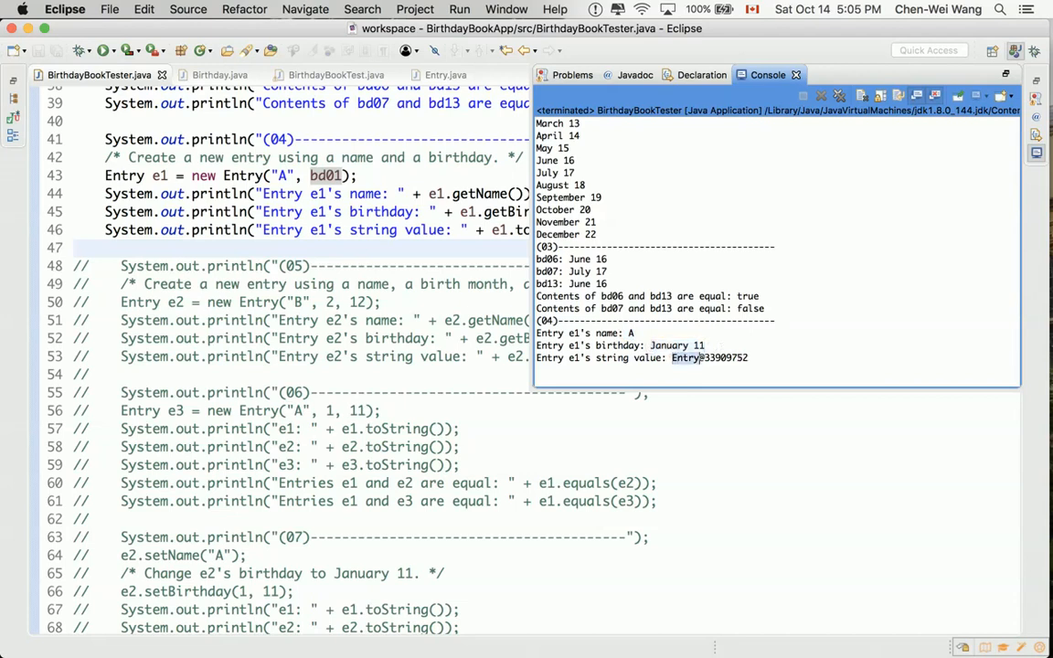
{"action": "double_click", "coordinate": [710, 356]}
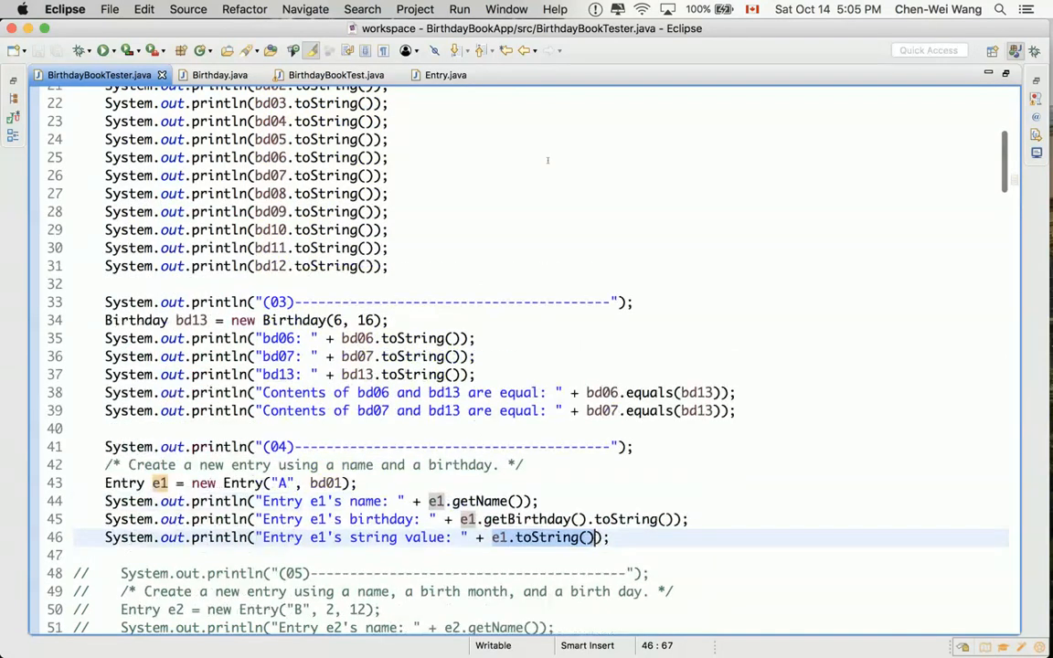
Scroll the tester to section 04 and select e1 in the toString call on line 46
{"action": "scroll", "scroll_direction": "down", "scroll_amount": 3}
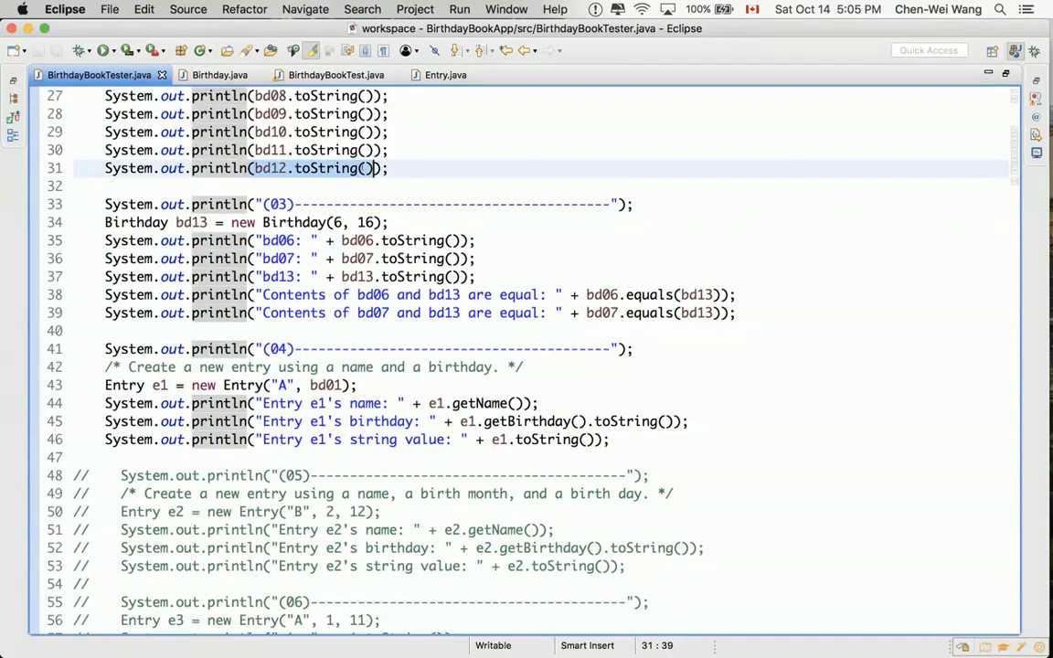
{"action": "scroll", "scroll_direction": "down", "scroll_amount": 3}
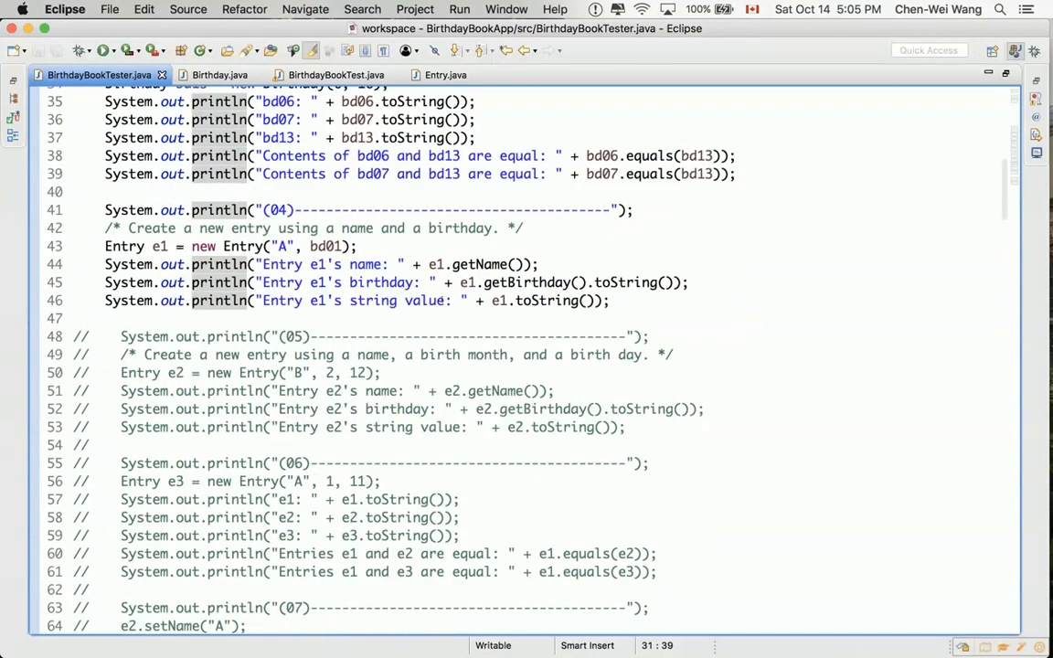
{"action": "scroll", "scroll_direction": "down", "scroll_amount": 3}
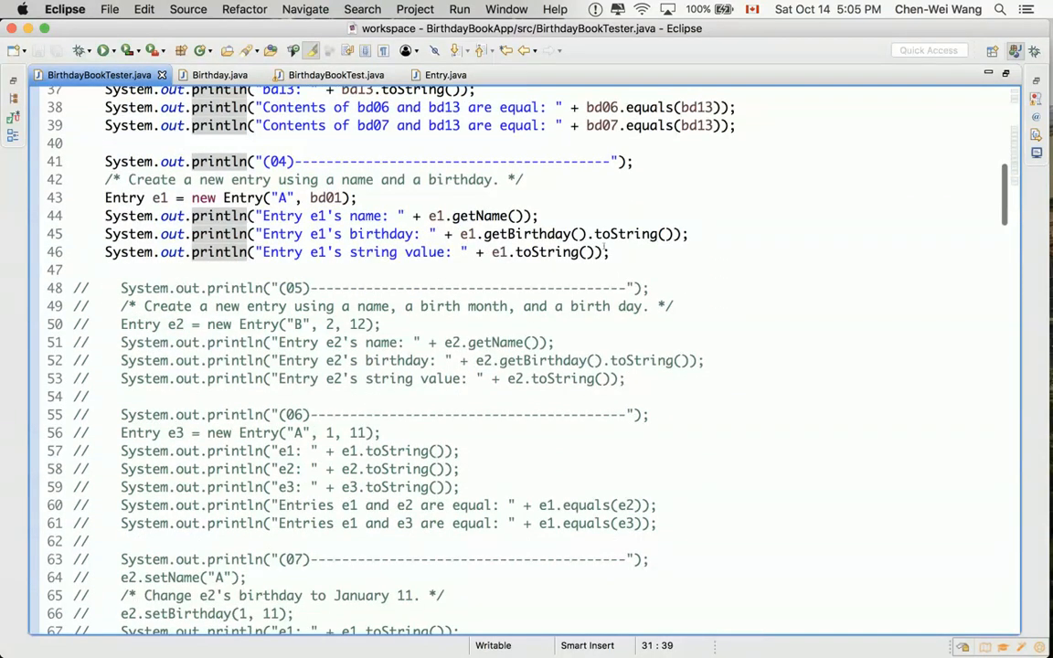
{"action": "left_click", "coordinate": [501, 253]}
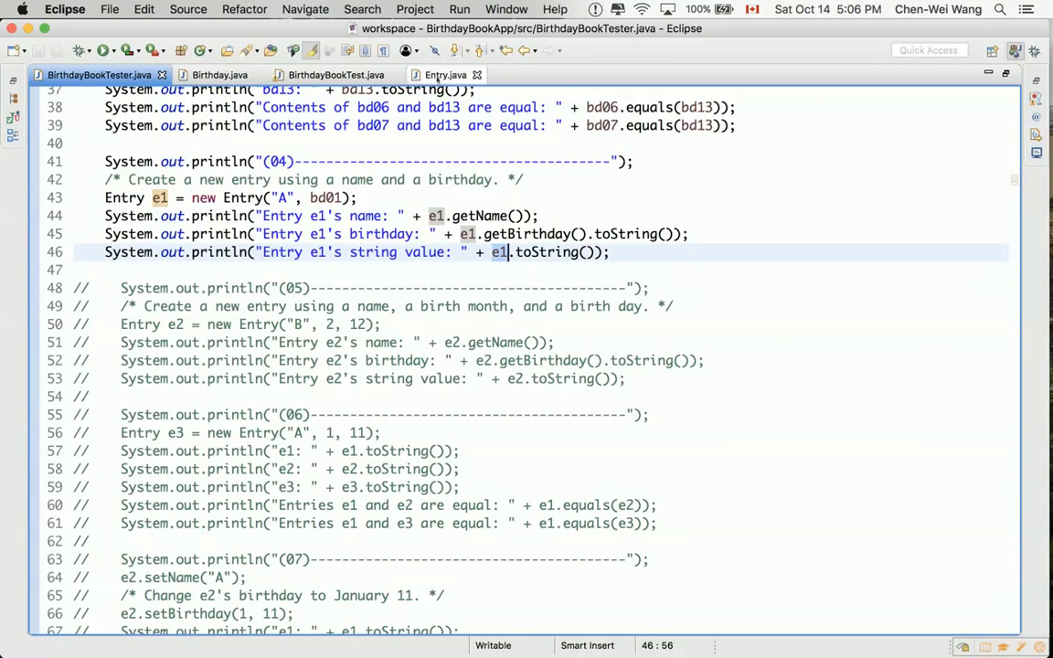
Override toString in Entry to return name + " was born on " with concatenation continuing
{"action": "left_click", "coordinate": [447, 73]}
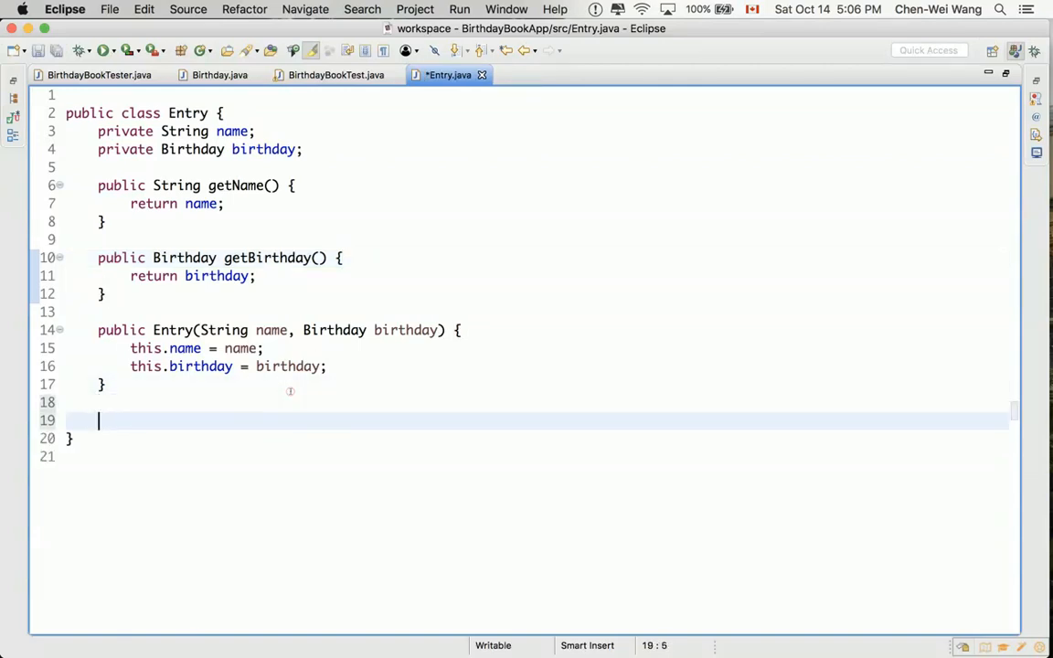
{"action": "type", "text": "to"}
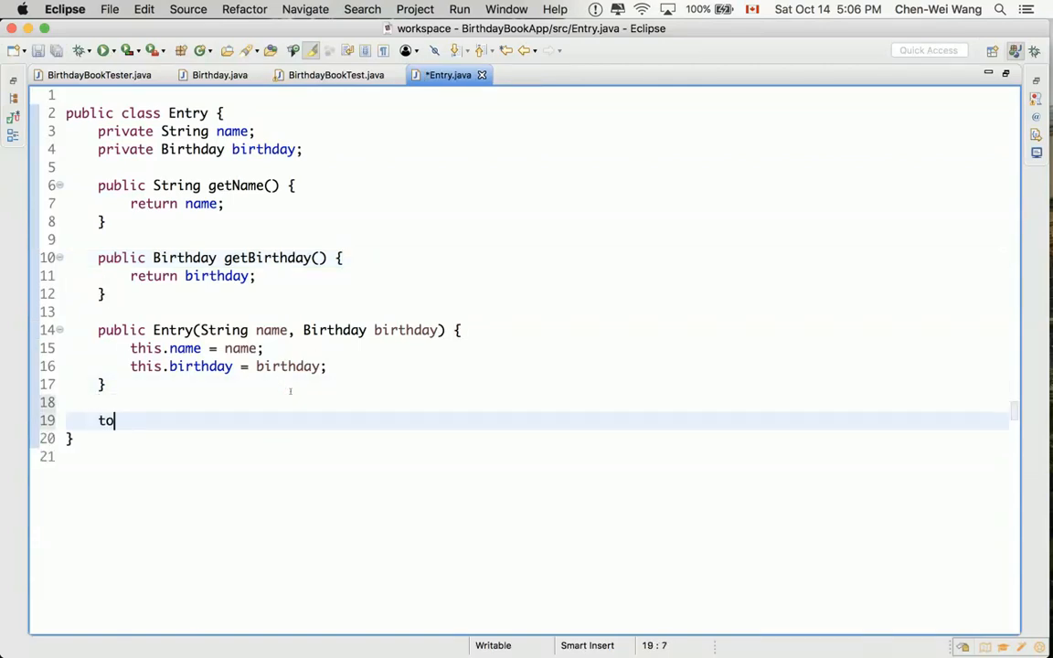
{"action": "key", "text": "Return"}
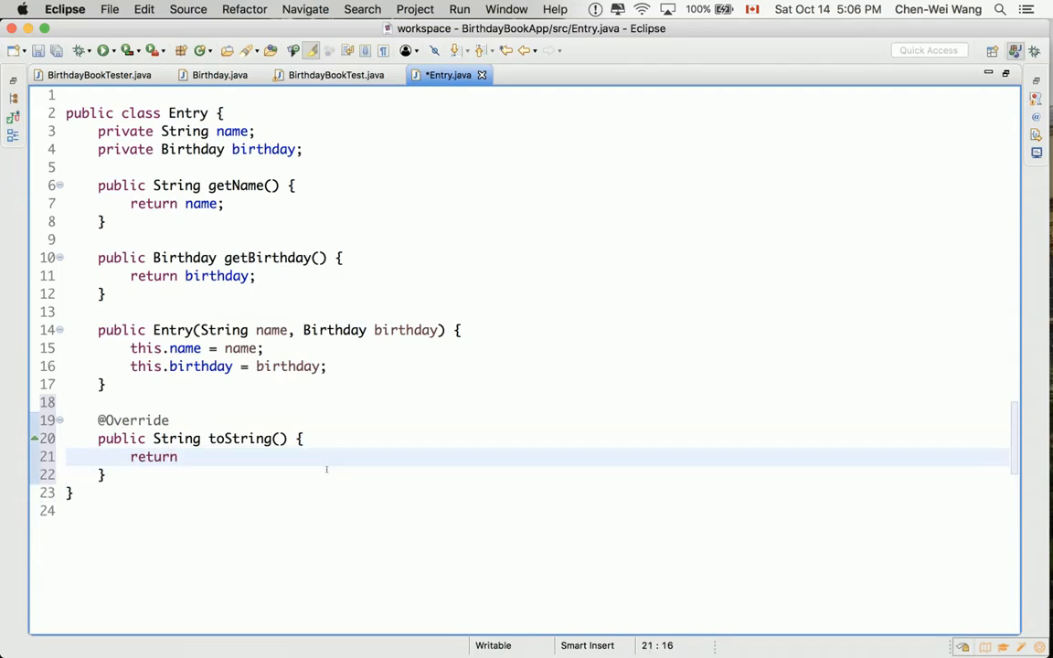
{"action": "type", "text": "name + \"\""}
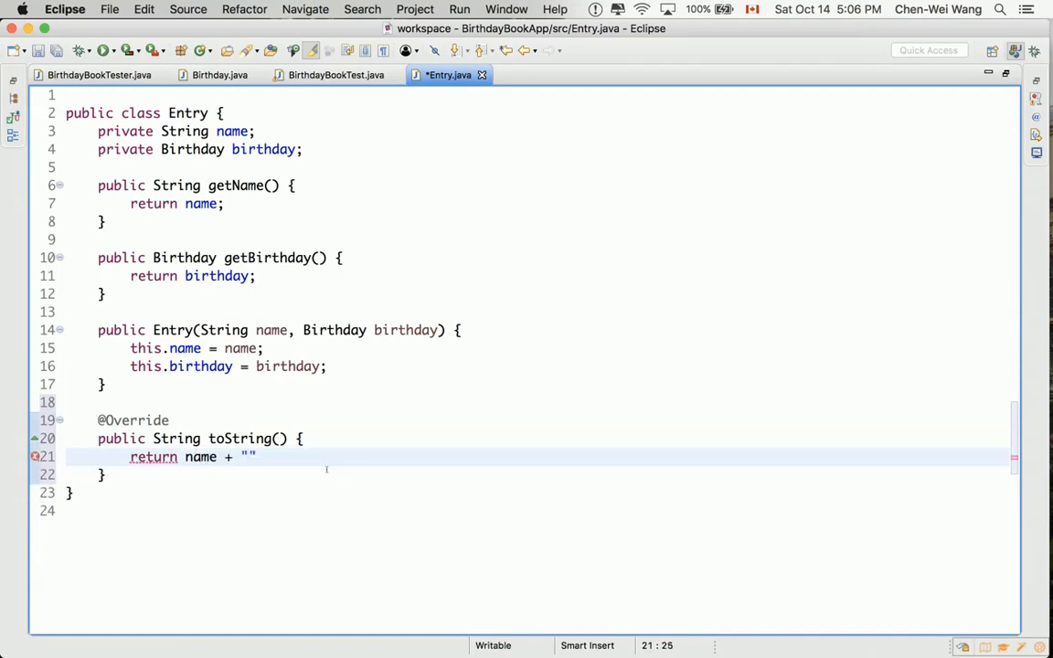
{"action": "type", "text": "was born on"}
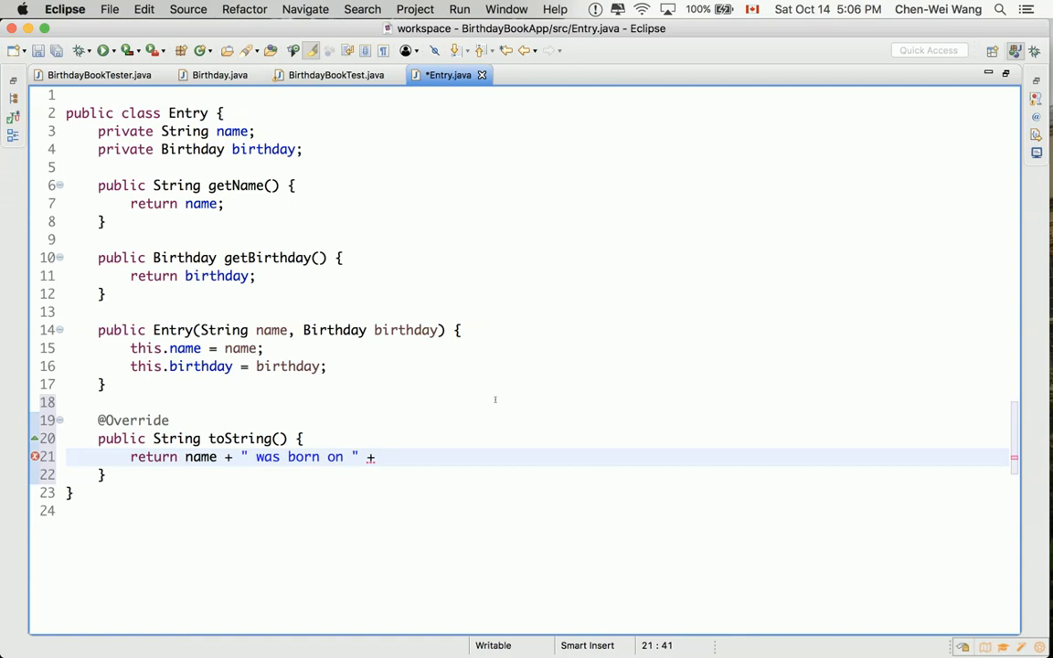
{"action": "mouse_move", "coordinate": [293, 185]}
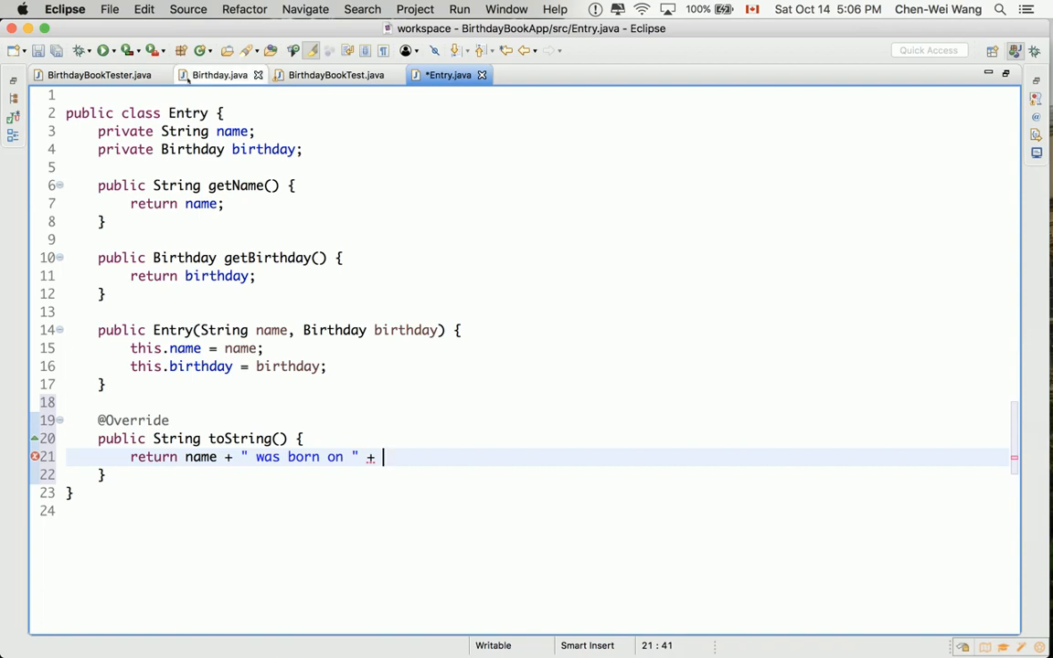
{"action": "left_click", "coordinate": [219, 73]}
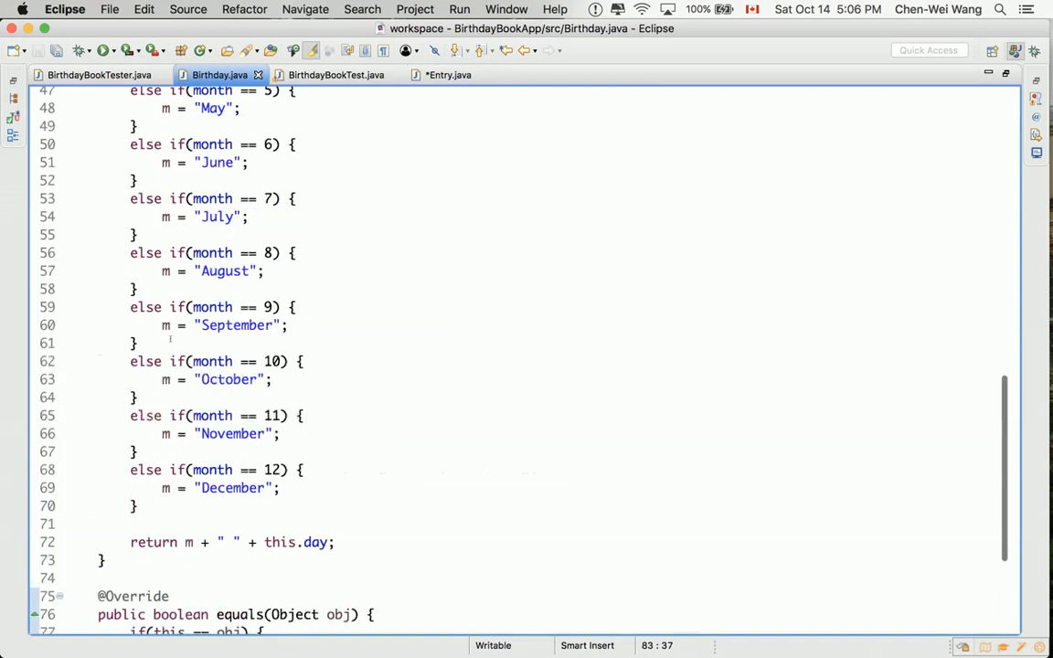
{"action": "scroll", "scroll_direction": "up", "scroll_amount": 3}
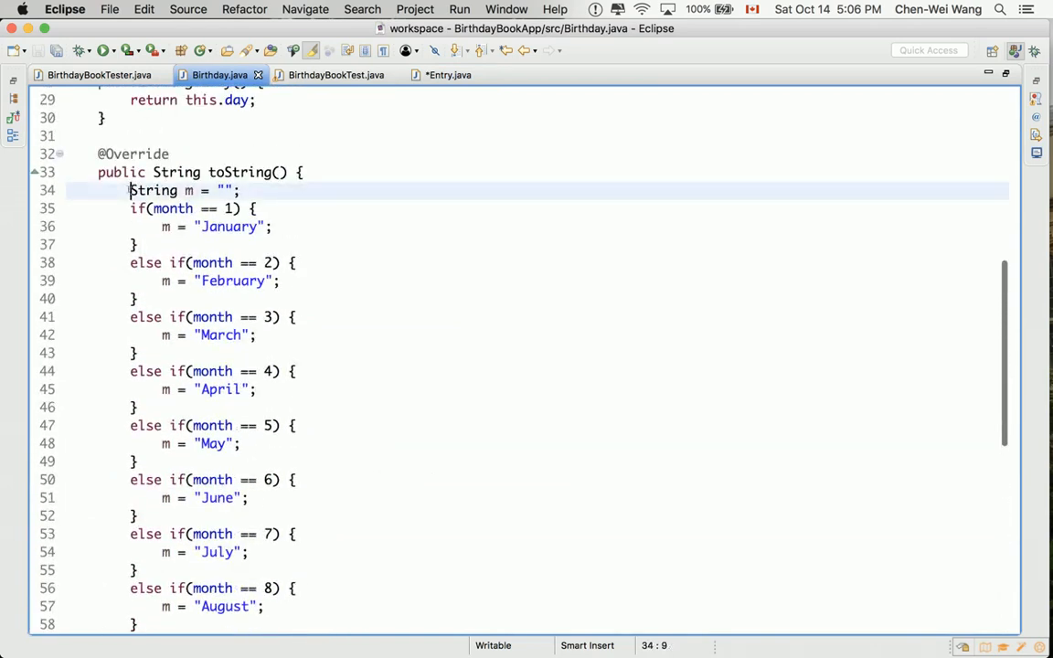
{"action": "left_click_drag", "start_coordinate": [130, 191], "coordinate": [137, 408]}
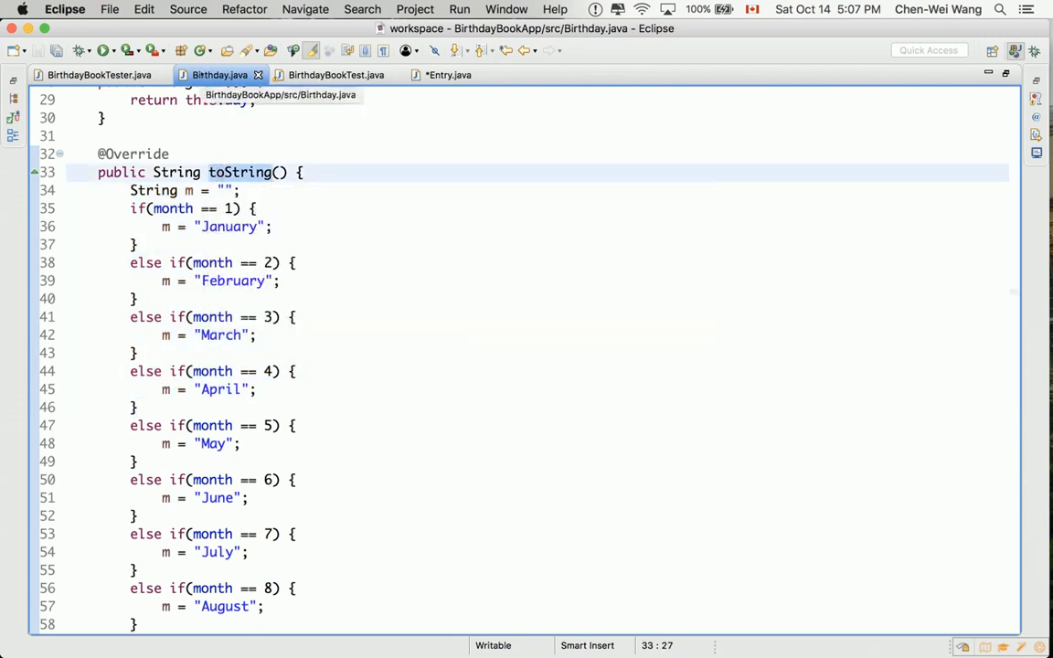
{"action": "left_click", "coordinate": [448, 75]}
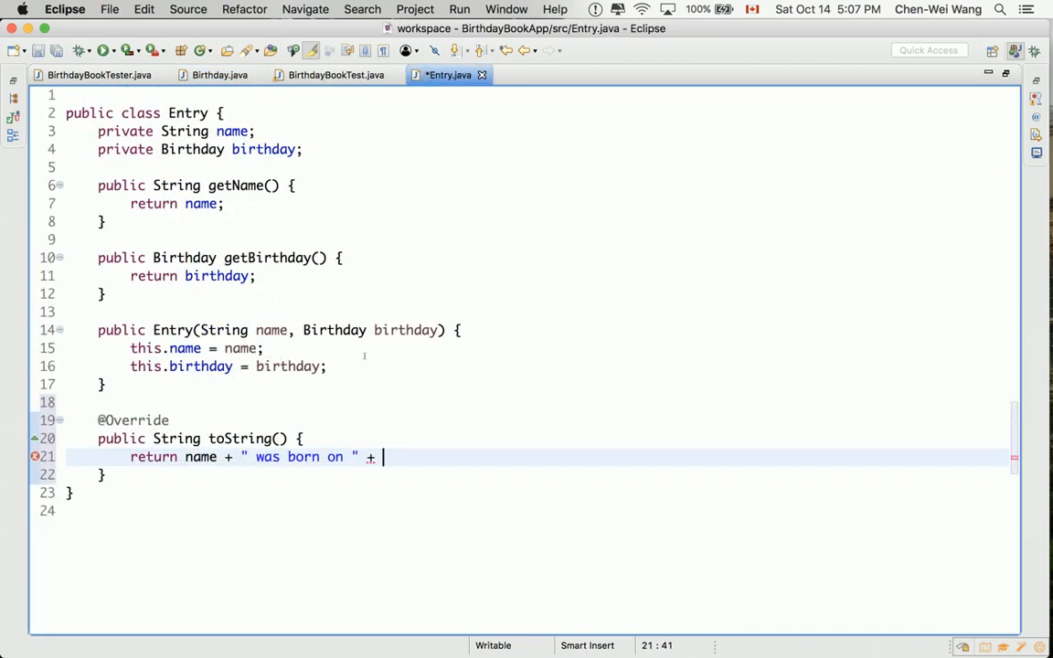
Append birthday.toString() to complete Entry's toString statement
{"action": "type", "text": "birthday.g"}
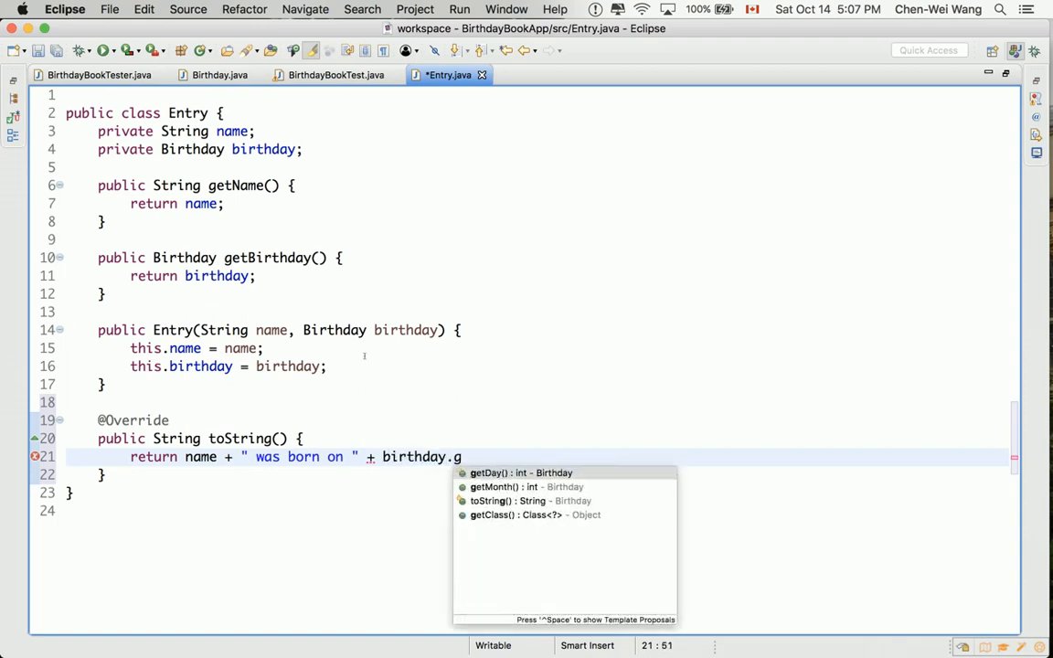
{"action": "type", "text": "toString();"}
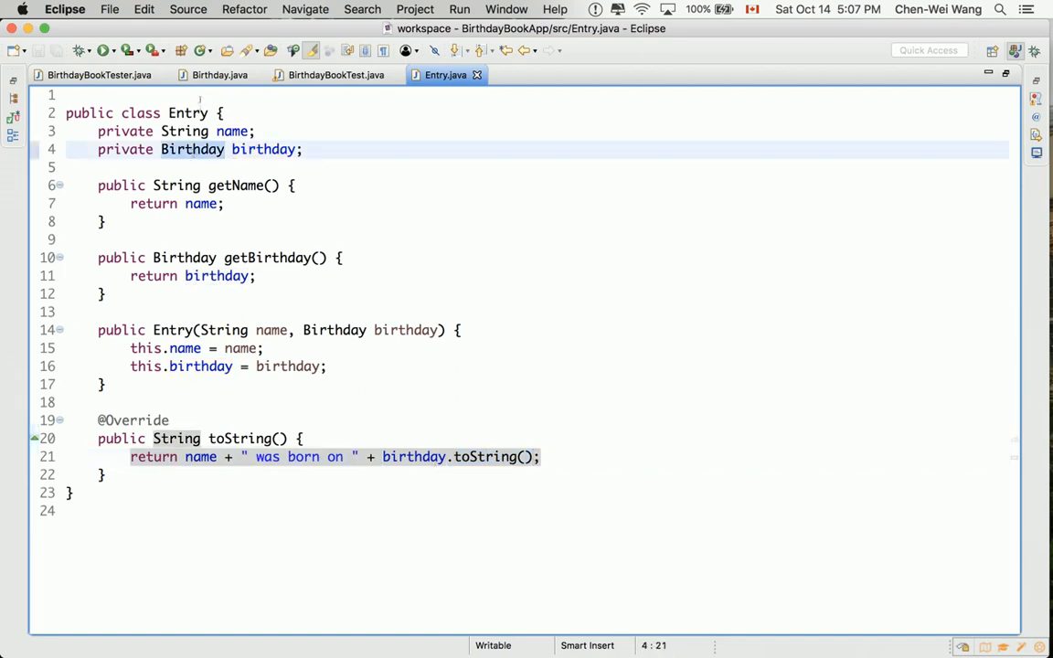
{"action": "left_click", "coordinate": [219, 73]}
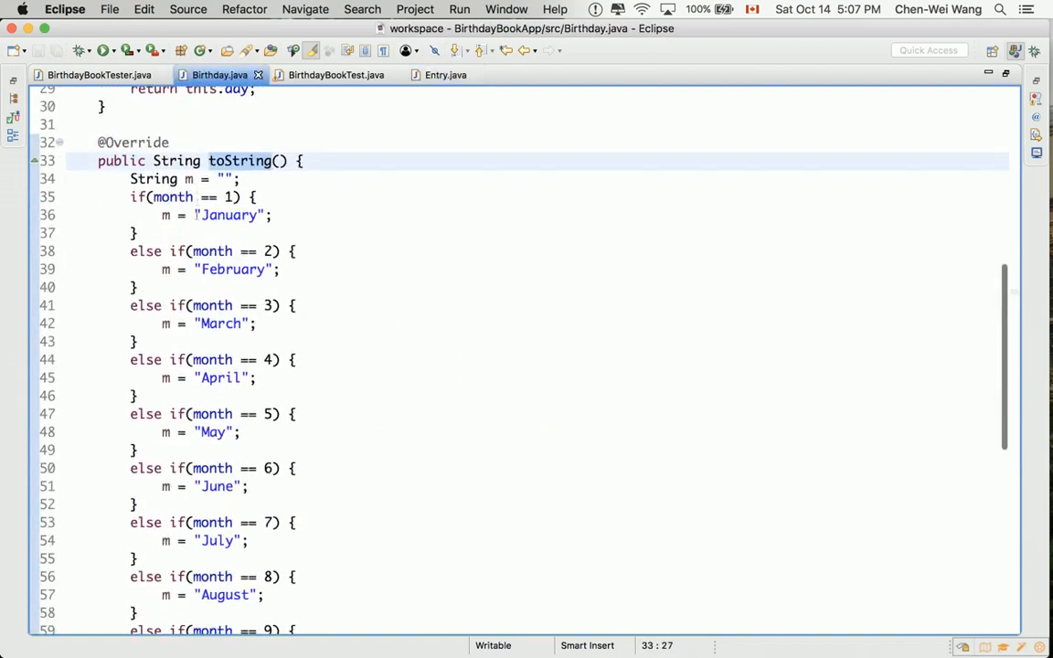
{"action": "scroll", "scroll_direction": "down", "scroll_amount": 3}
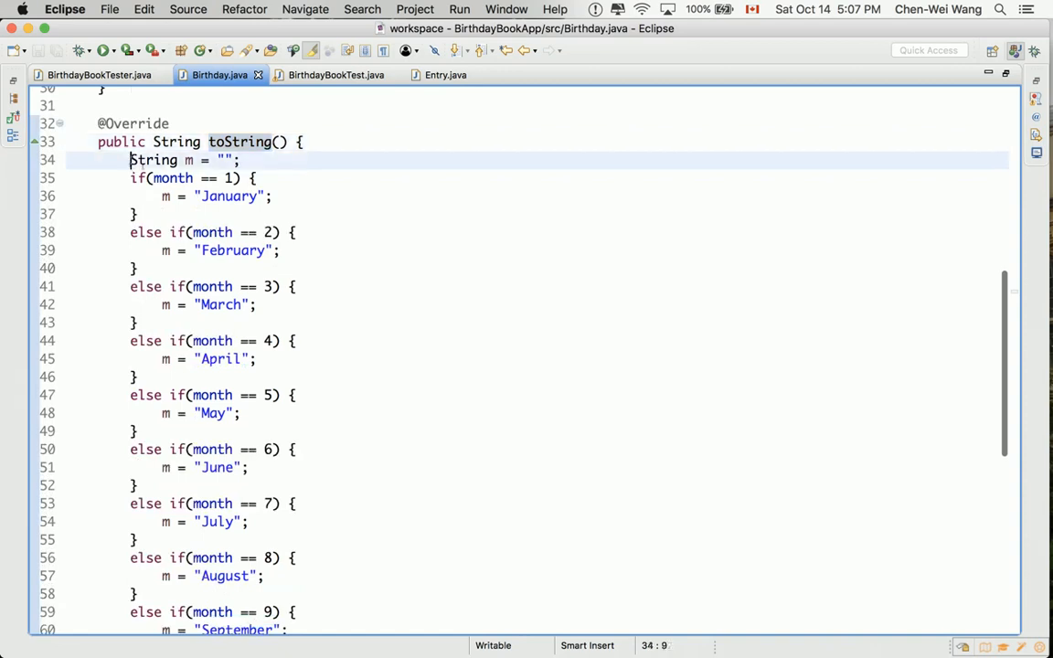
{"action": "left_click_drag", "start_coordinate": [130, 161], "coordinate": [139, 377]}
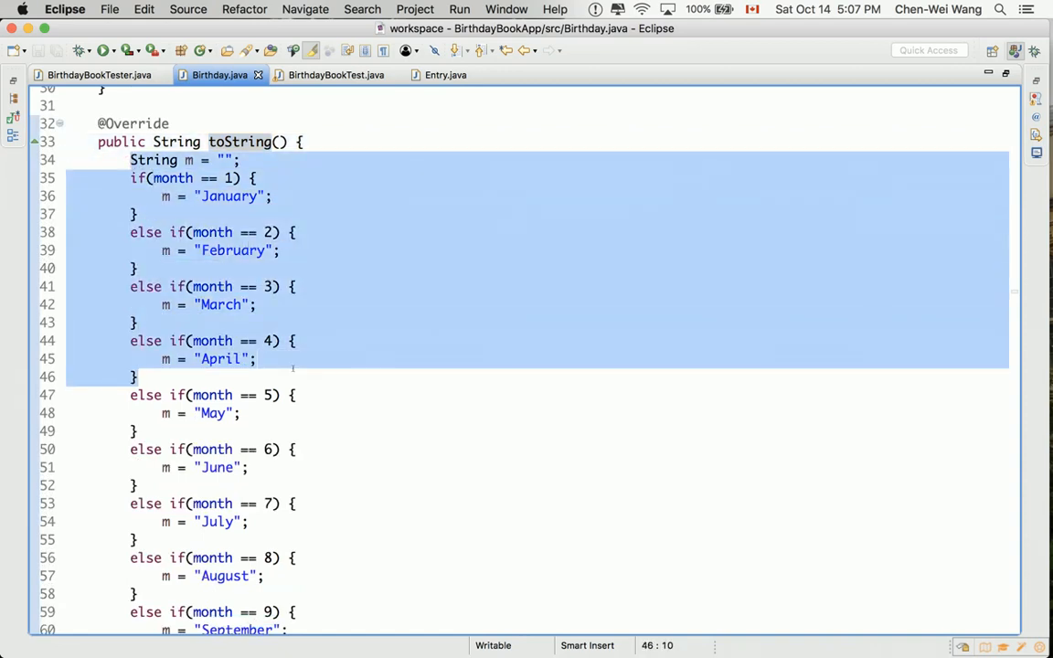
{"action": "left_click", "coordinate": [446, 73]}
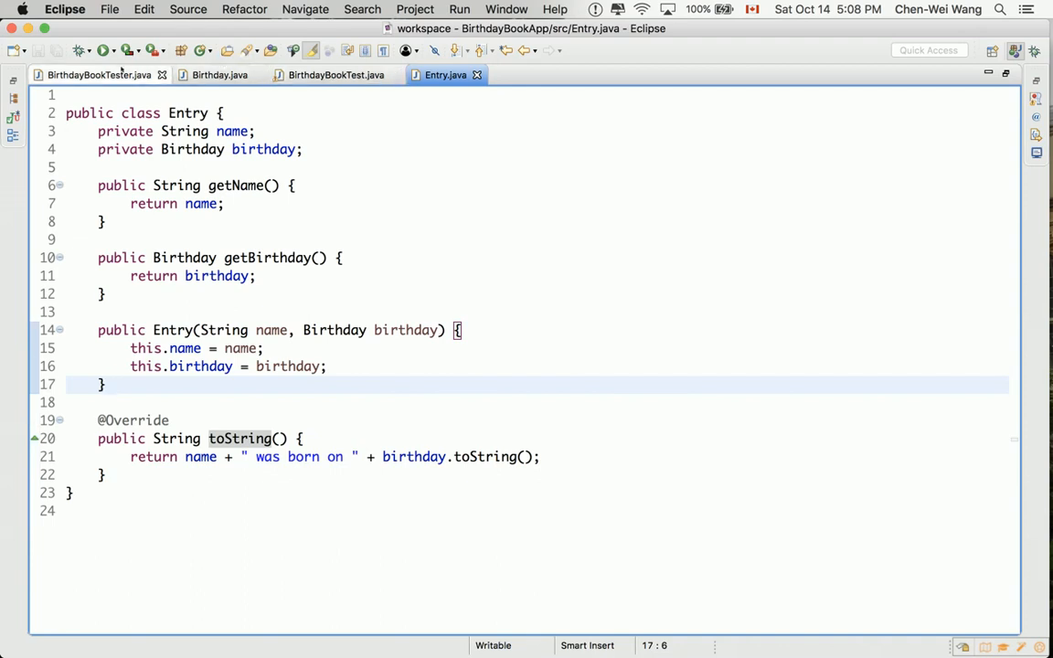
Copy section 04's Entry e1 lines from BirthdayBookTester.java and switch to BirthdayBookTest.java
{"action": "left_click", "coordinate": [92, 75]}
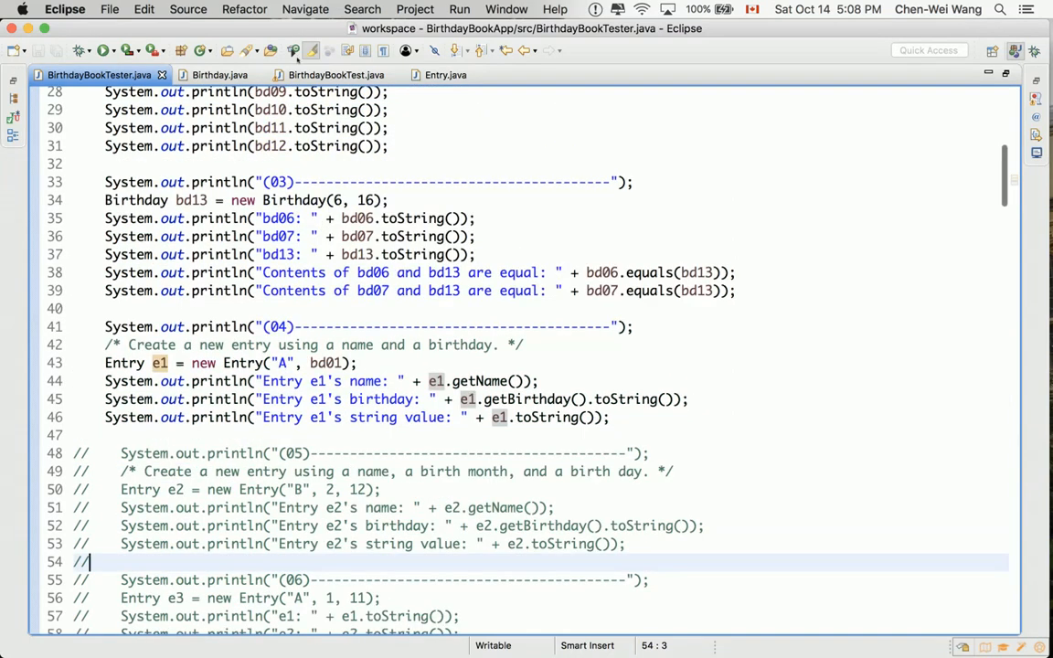
{"action": "mouse_move", "coordinate": [337, 75]}
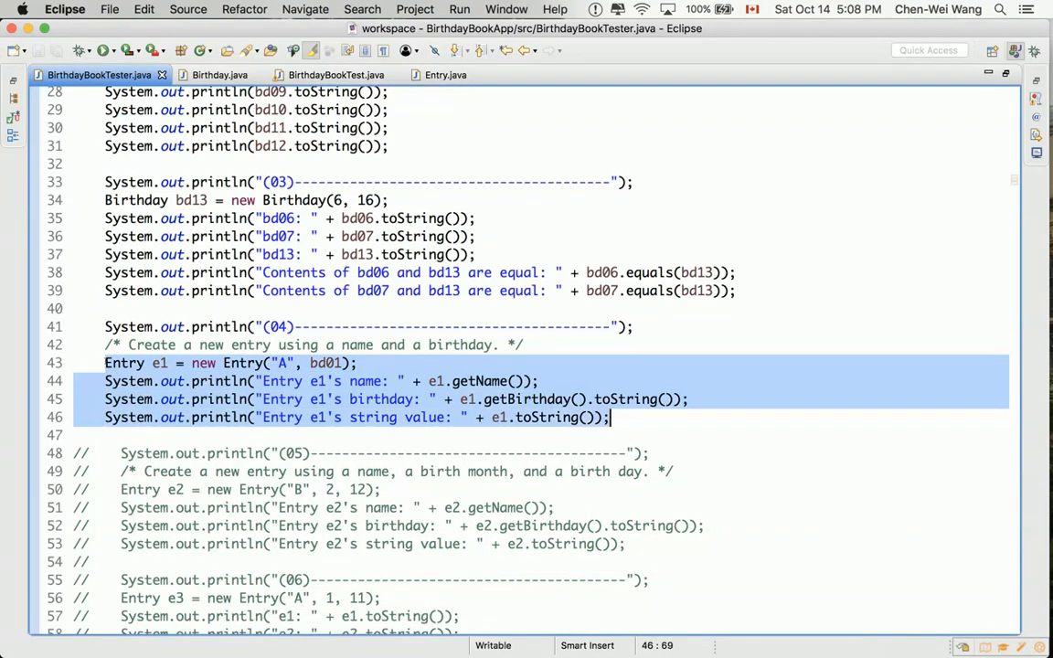
{"action": "left_click", "coordinate": [336, 74]}
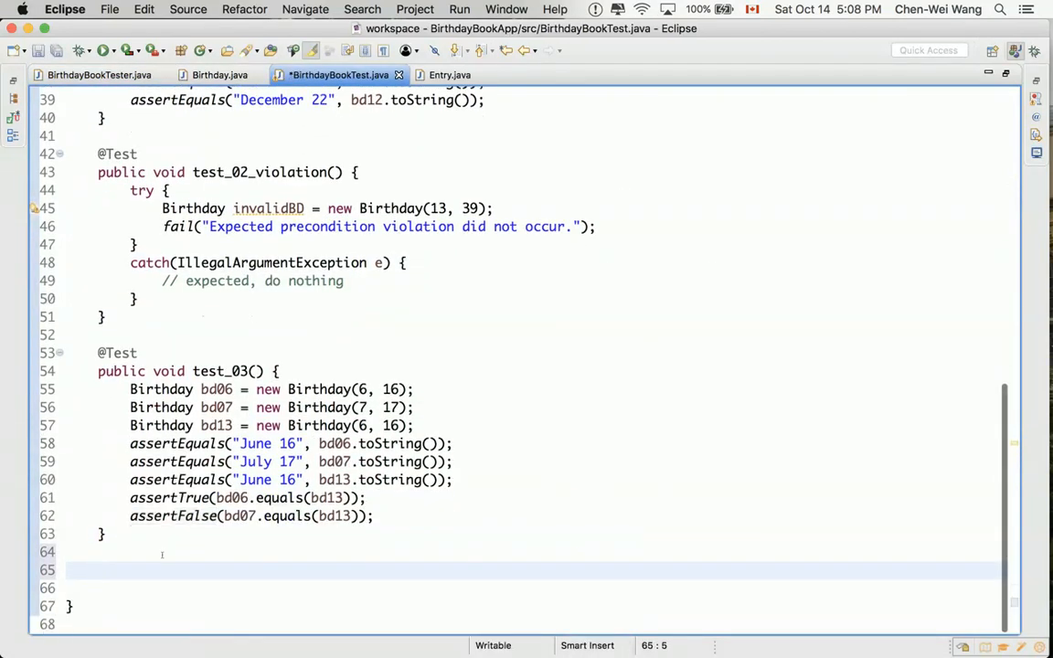
{"action": "type", "text": "@Test"}
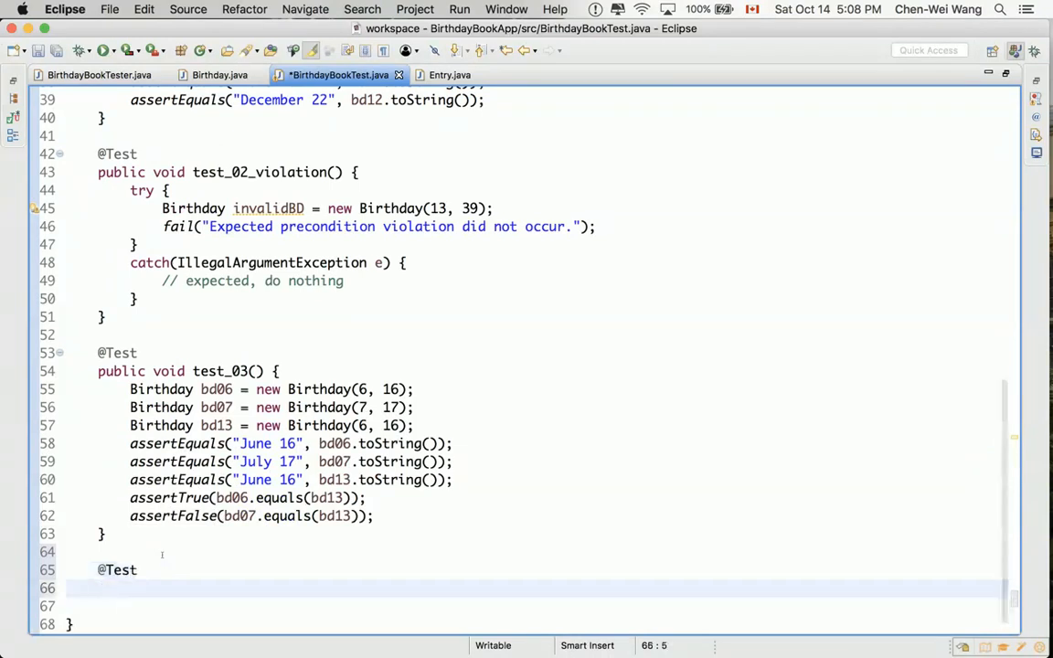
{"action": "type", "text": "public void"}
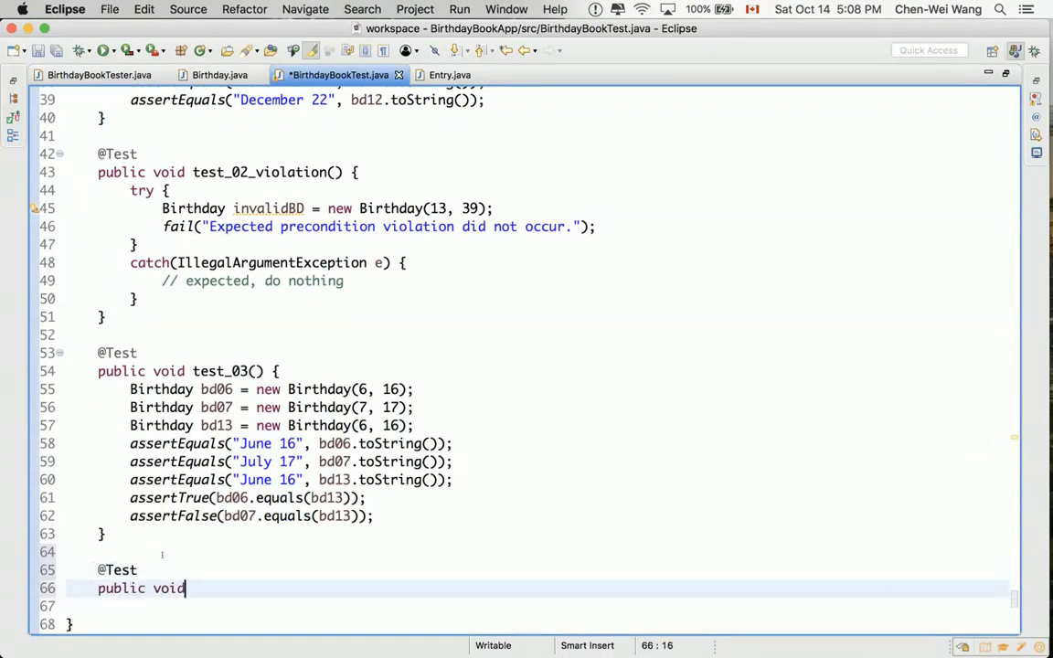
{"action": "type", "text": "test_04() {"}
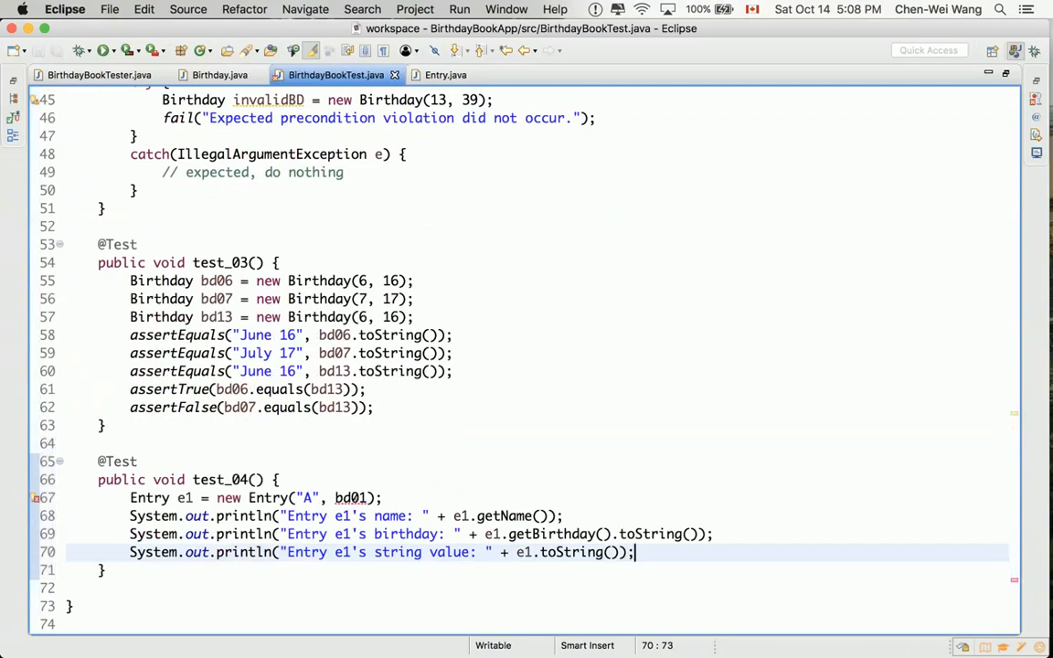
{"action": "scroll", "scroll_direction": "up", "scroll_amount": 3}
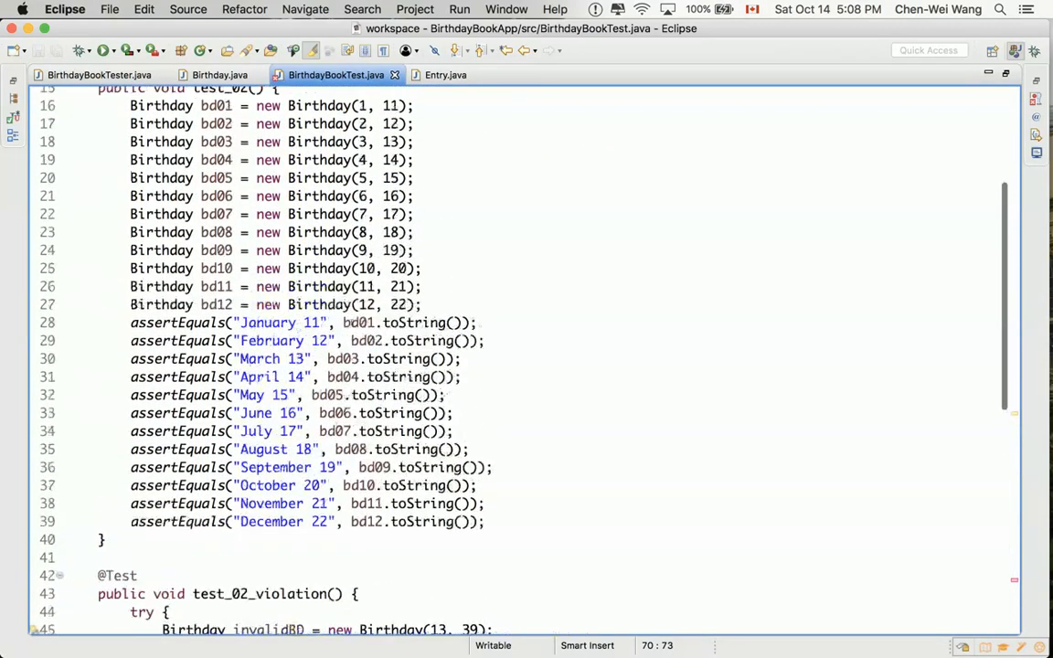
{"action": "scroll", "scroll_direction": "up", "scroll_amount": 3}
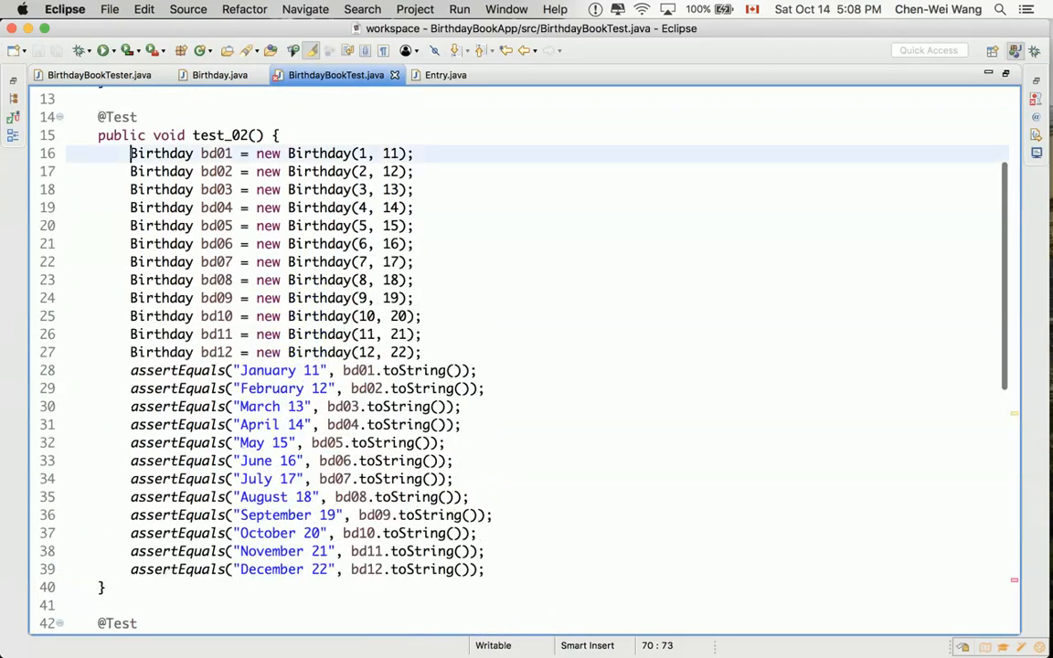
{"action": "scroll", "scroll_direction": "down", "scroll_amount": 3}
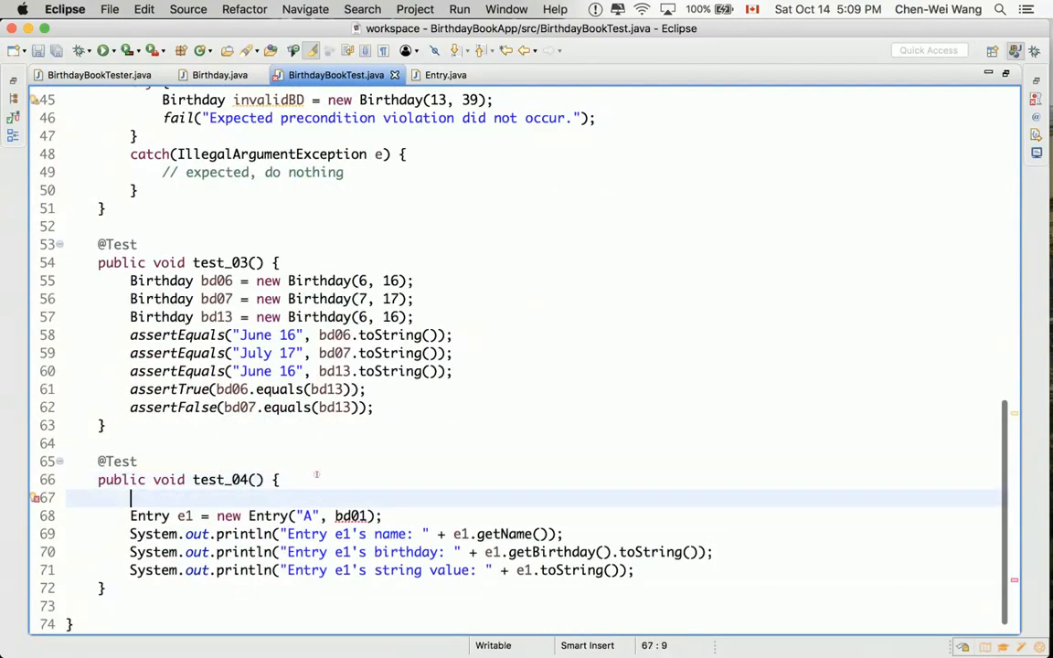
{"action": "type", "text": "Birthday bd01 = new Birthday(1, 11);"}
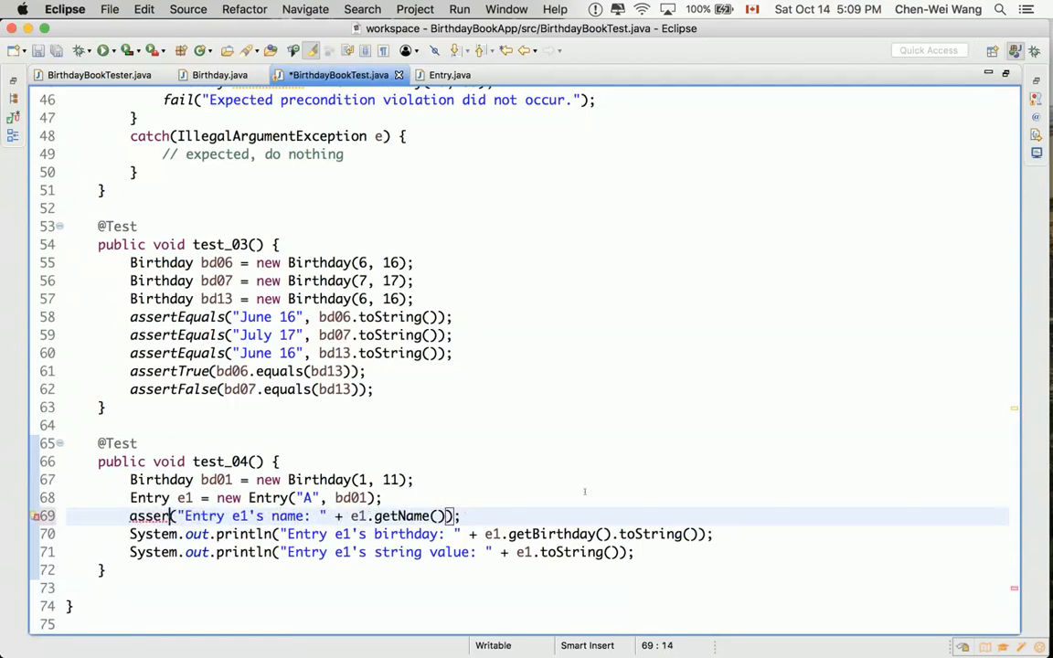
Add assertEquals calls for e1's name, birthday January 11 and string, then save
{"action": "type", "text": "Equals("}
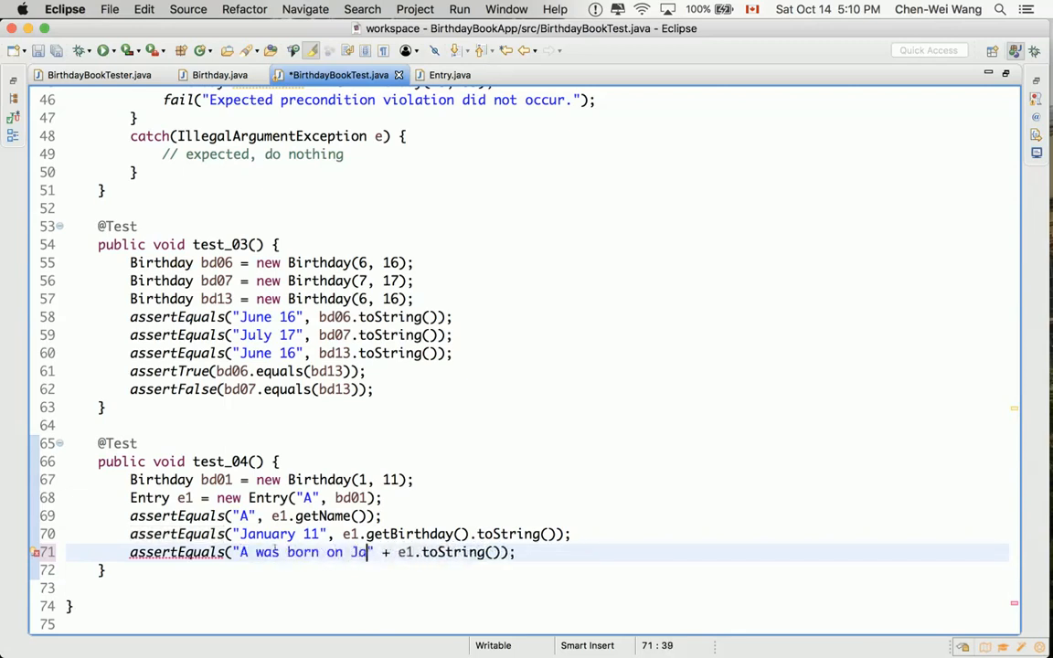
{"action": "type", "text": "nuary 11"}
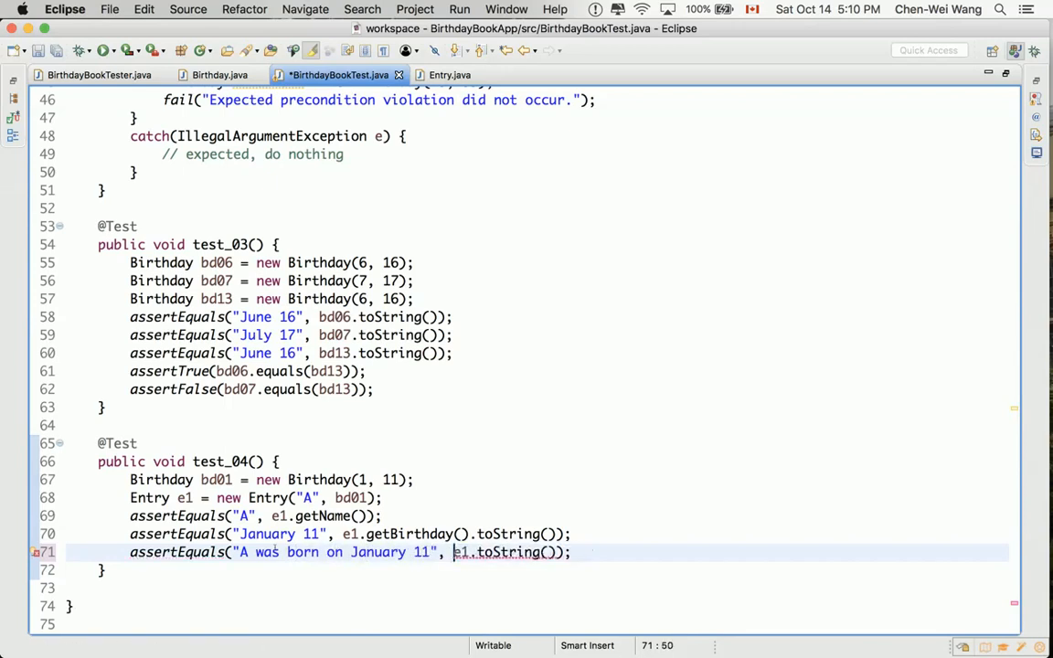
{"action": "key", "text": "cmd+s"}
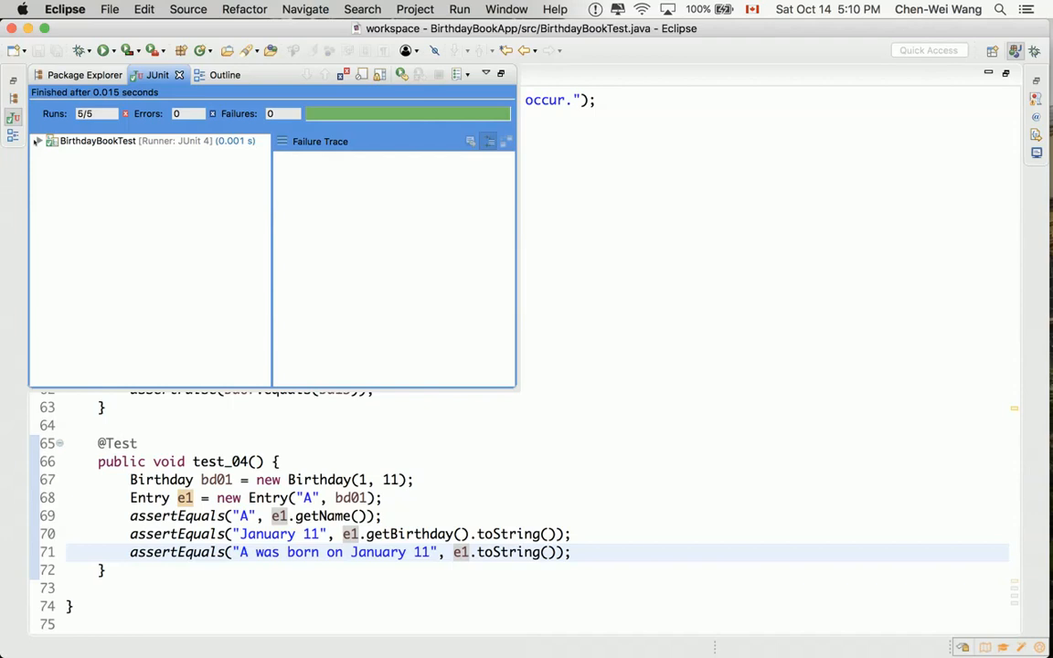
Close the JUnit results view and return to BirthdayBookTester.java
{"action": "left_click", "coordinate": [41, 141]}
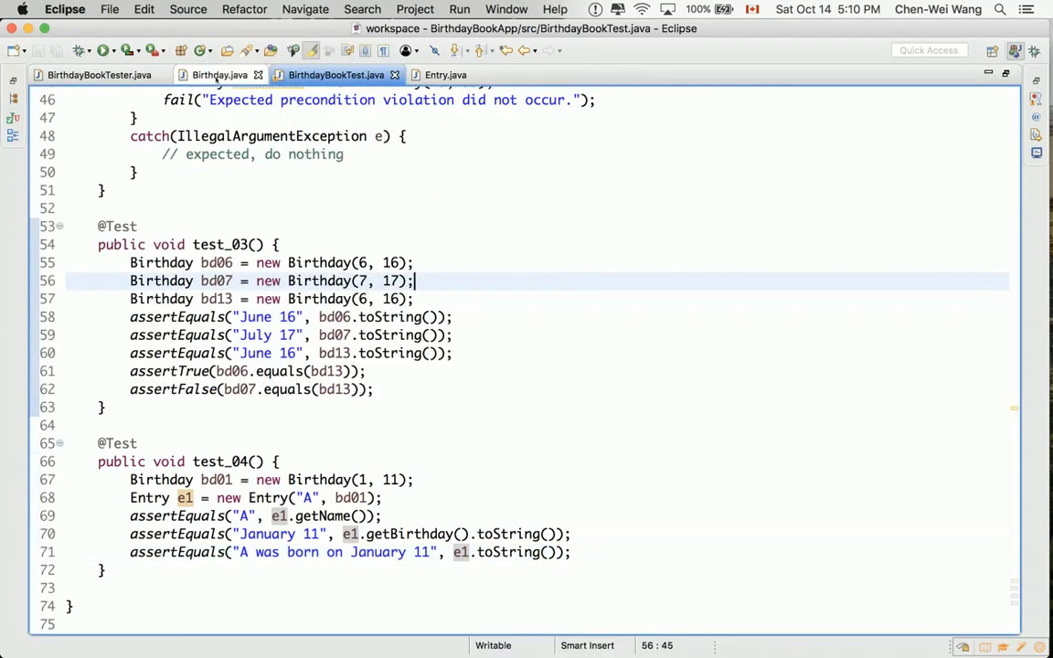
{"action": "left_click", "coordinate": [99, 75]}
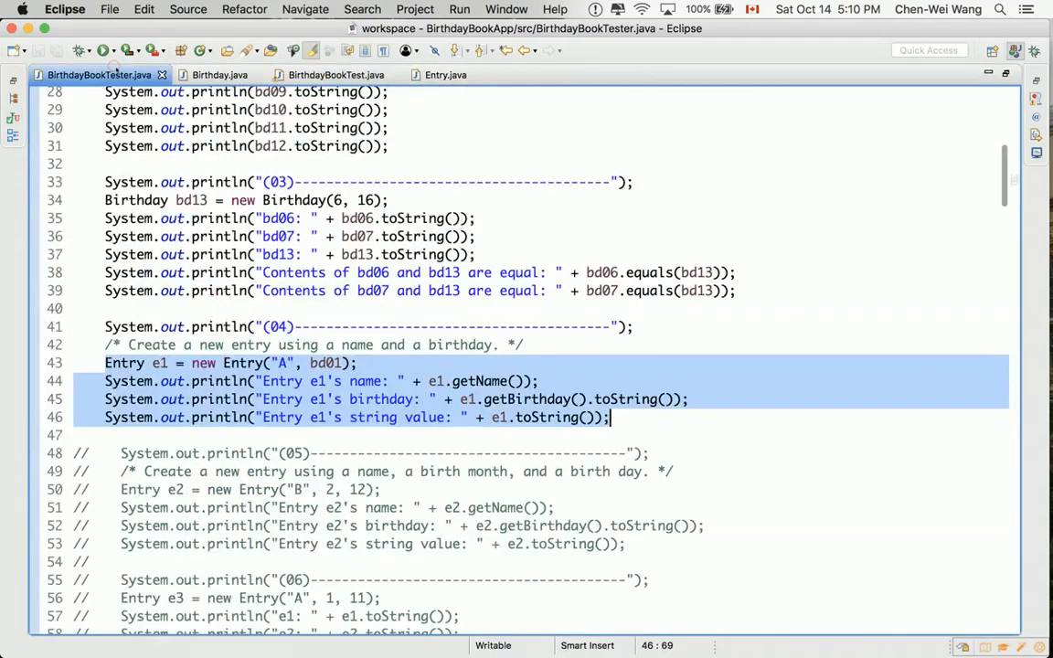